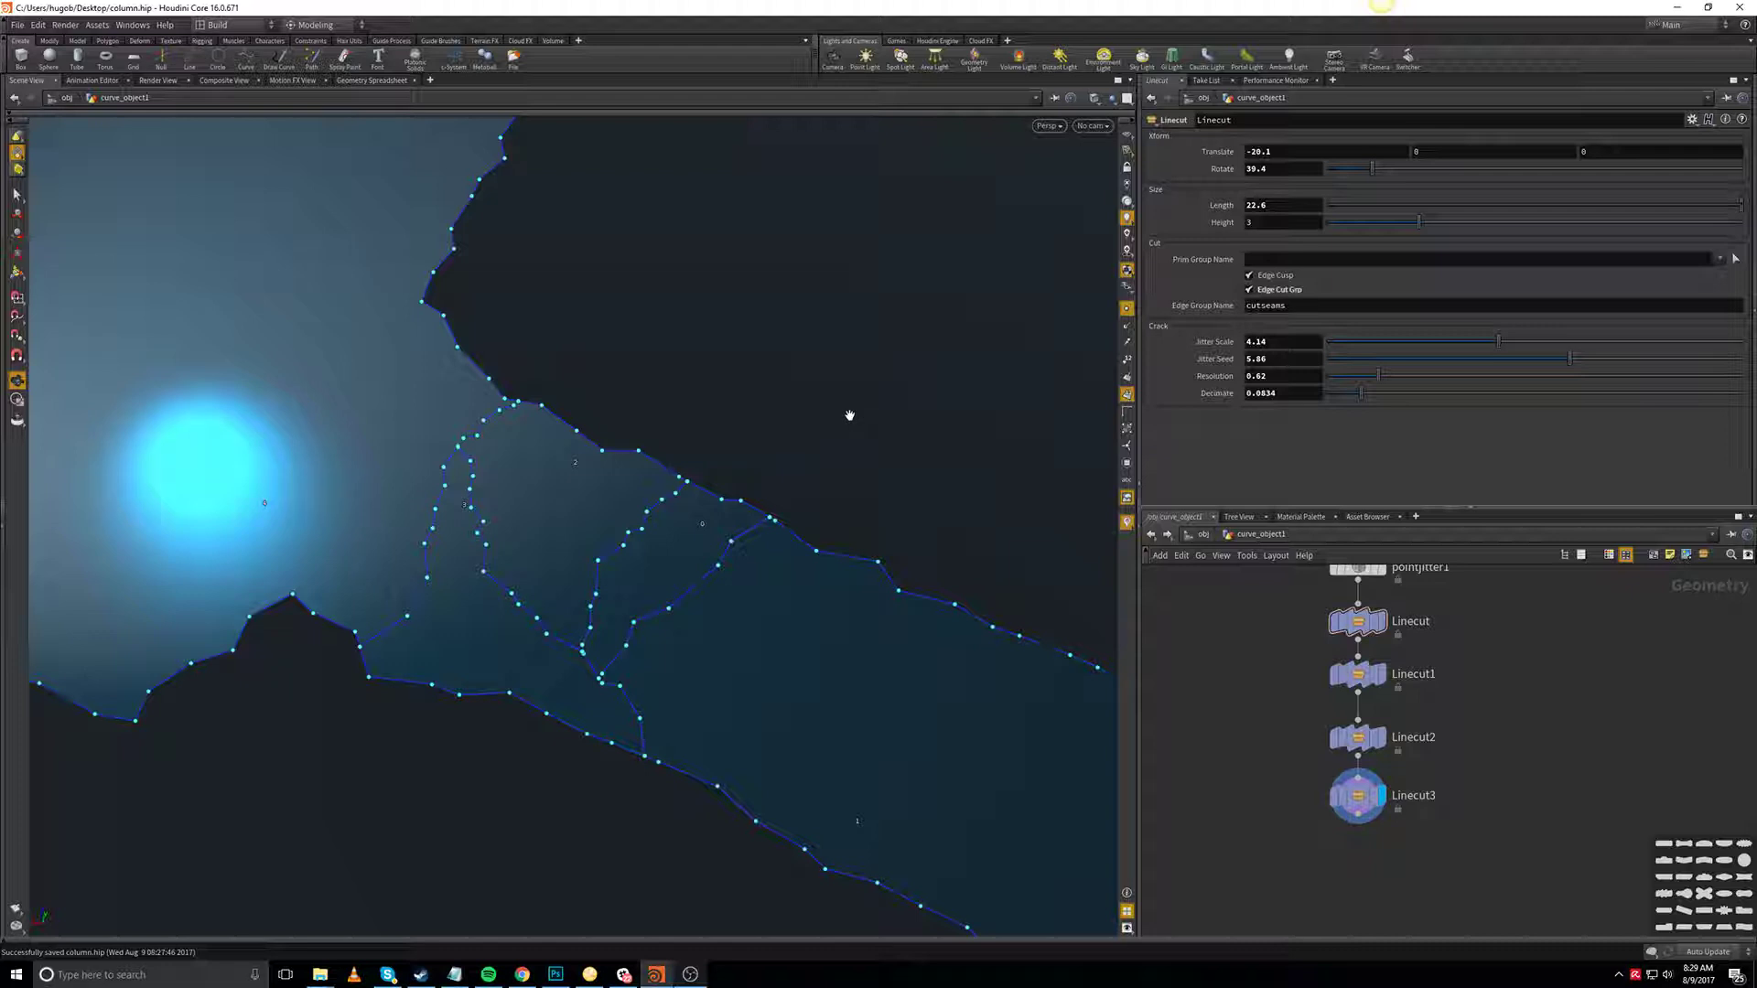
pyautogui.moveTo(760, 409)
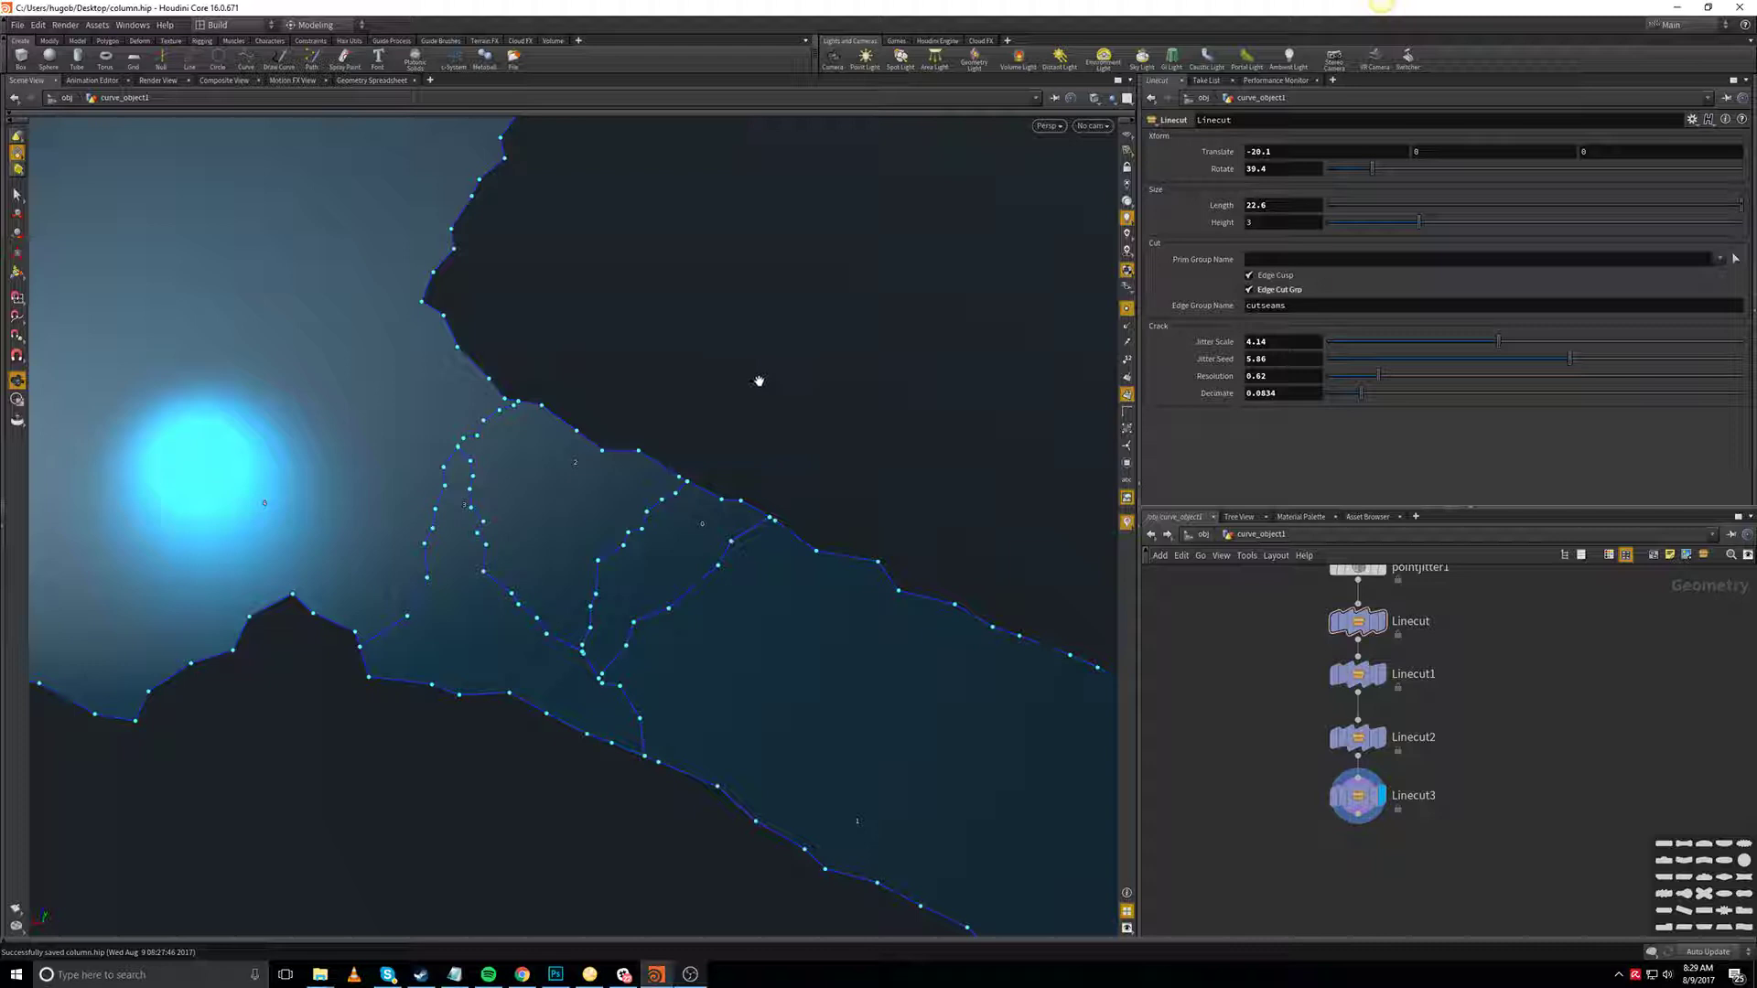
pyautogui.moveTo(771, 431)
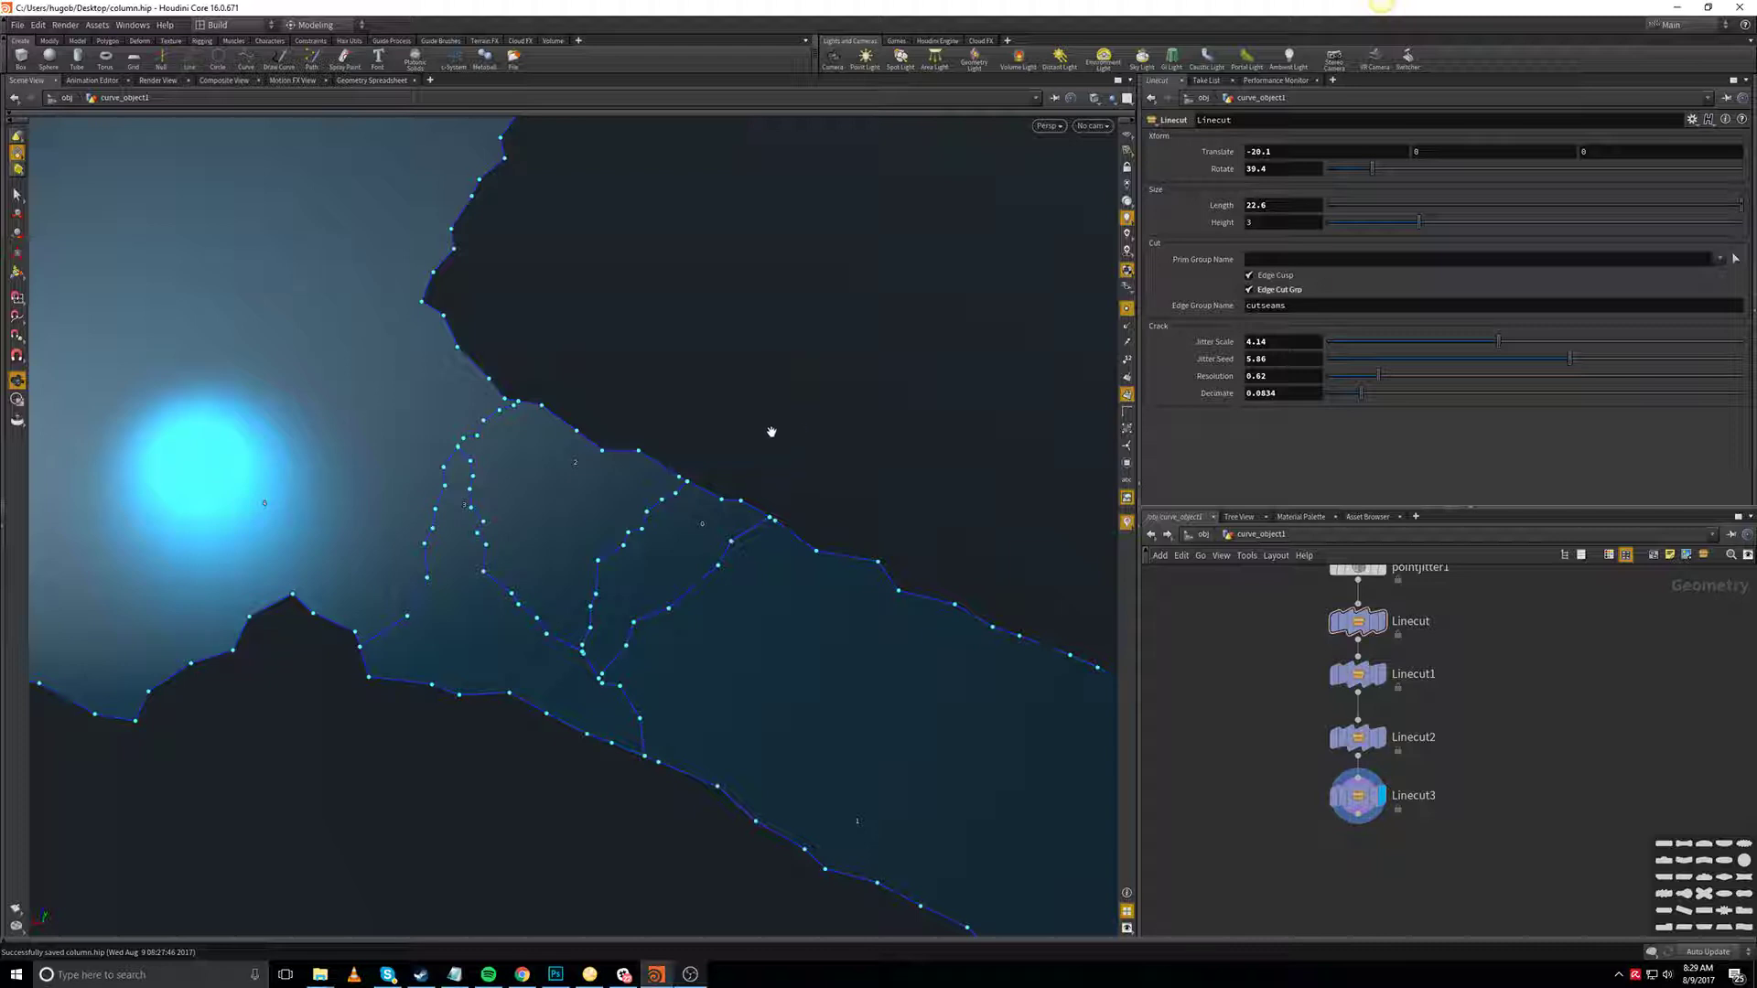
pyautogui.moveTo(777, 413)
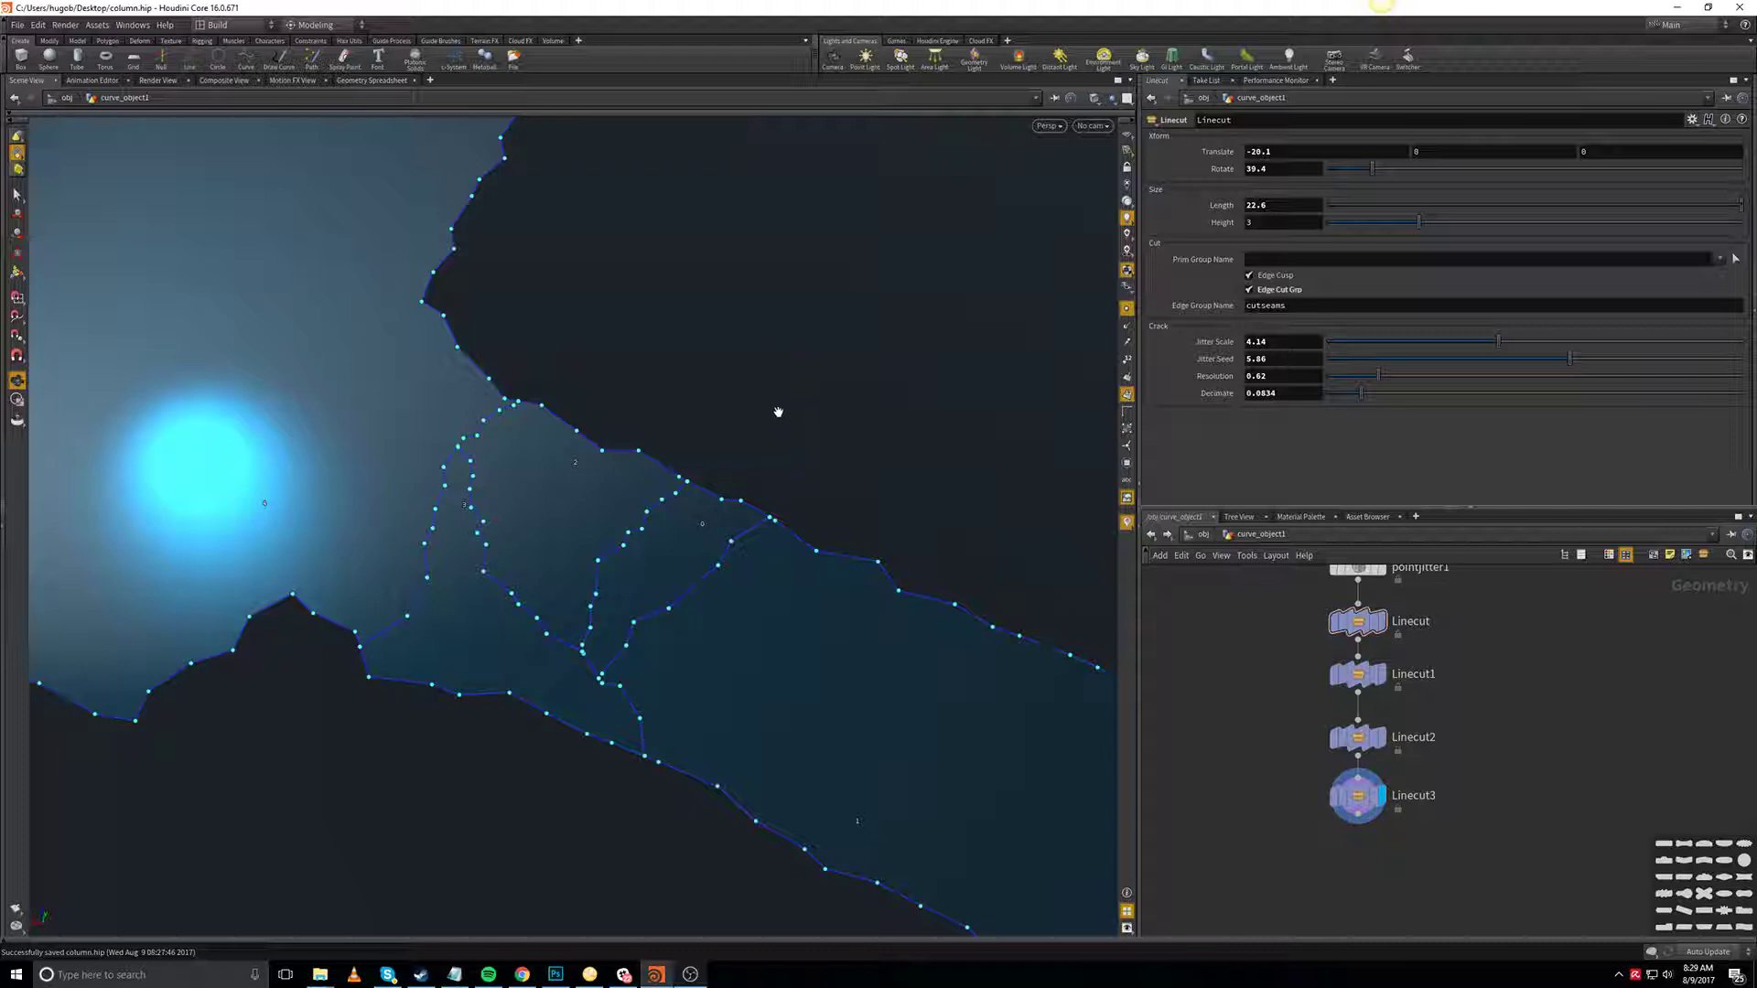
pyautogui.moveTo(768, 389)
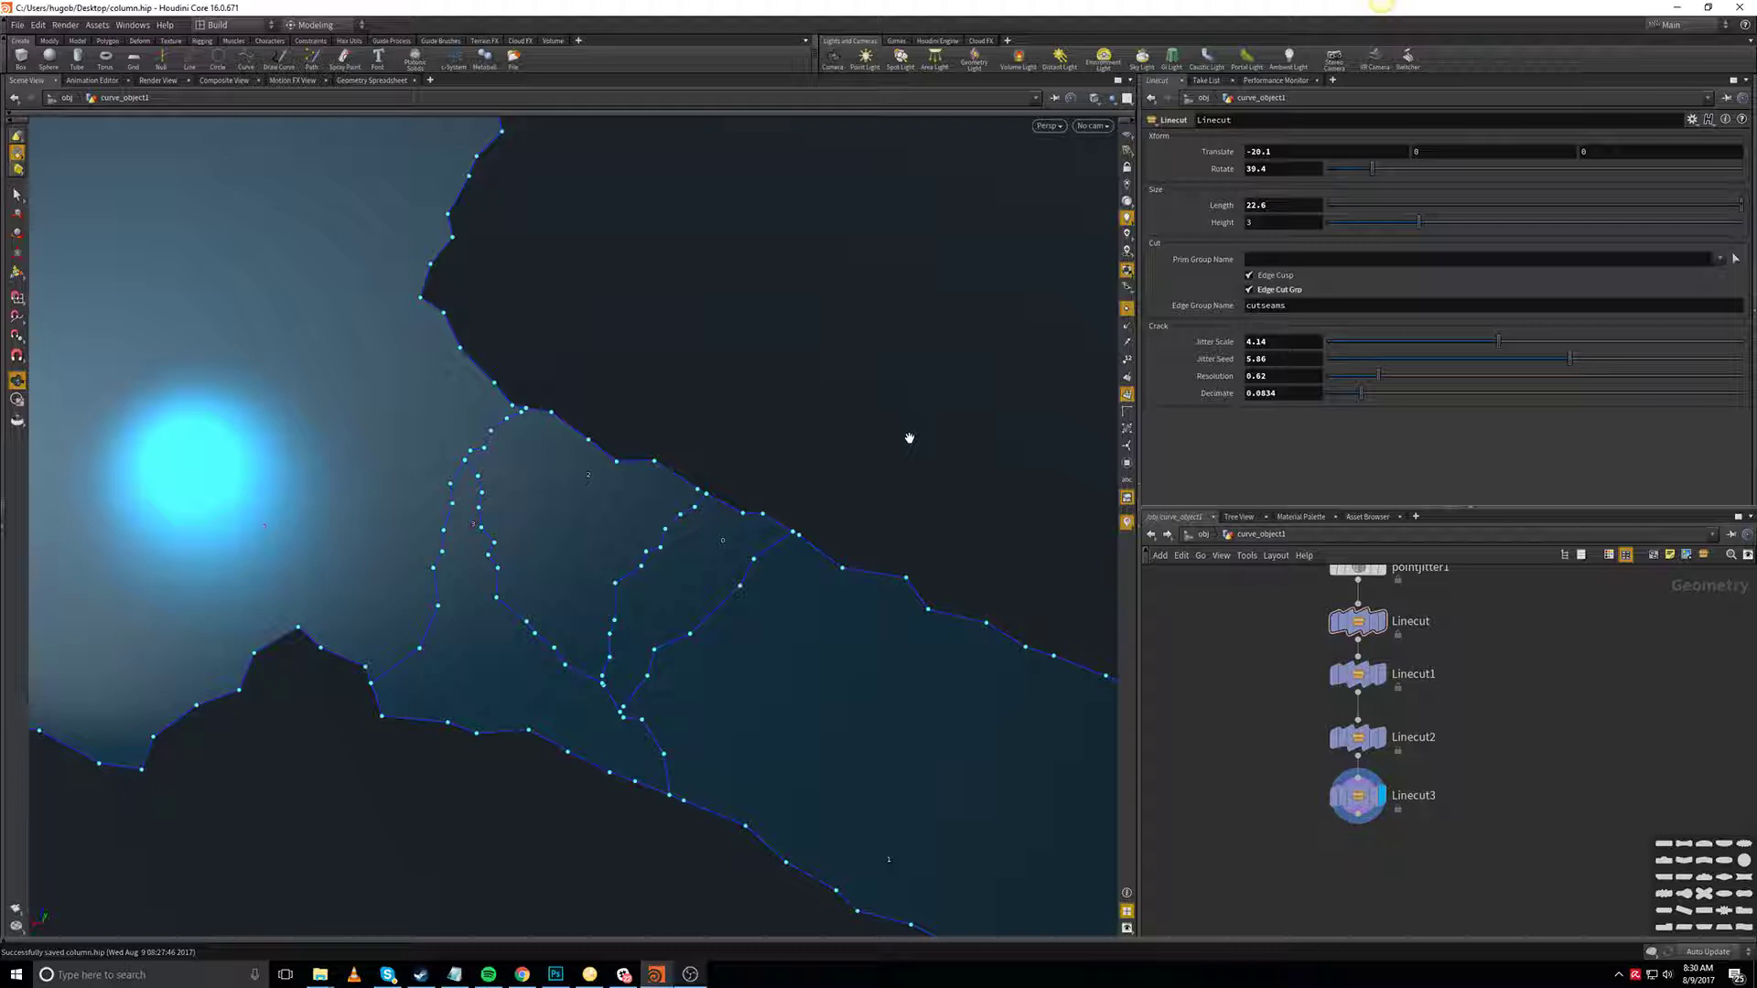
pyautogui.moveTo(1259, 688)
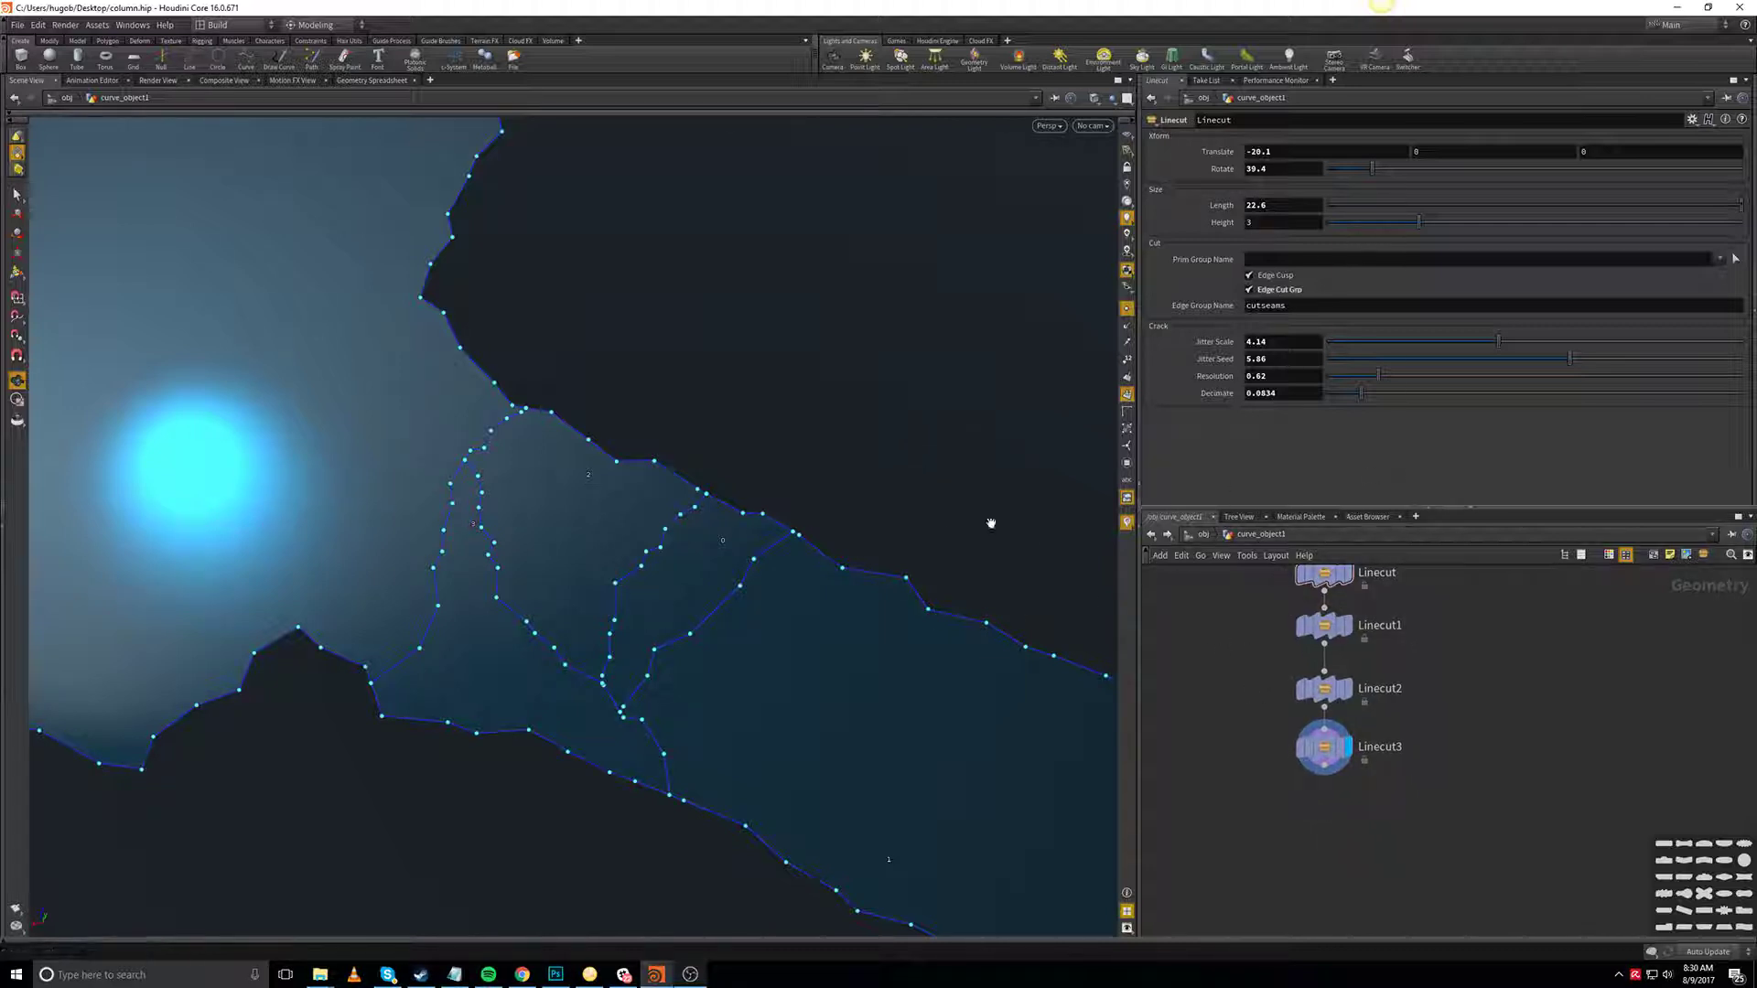
pyautogui.moveTo(1326, 747)
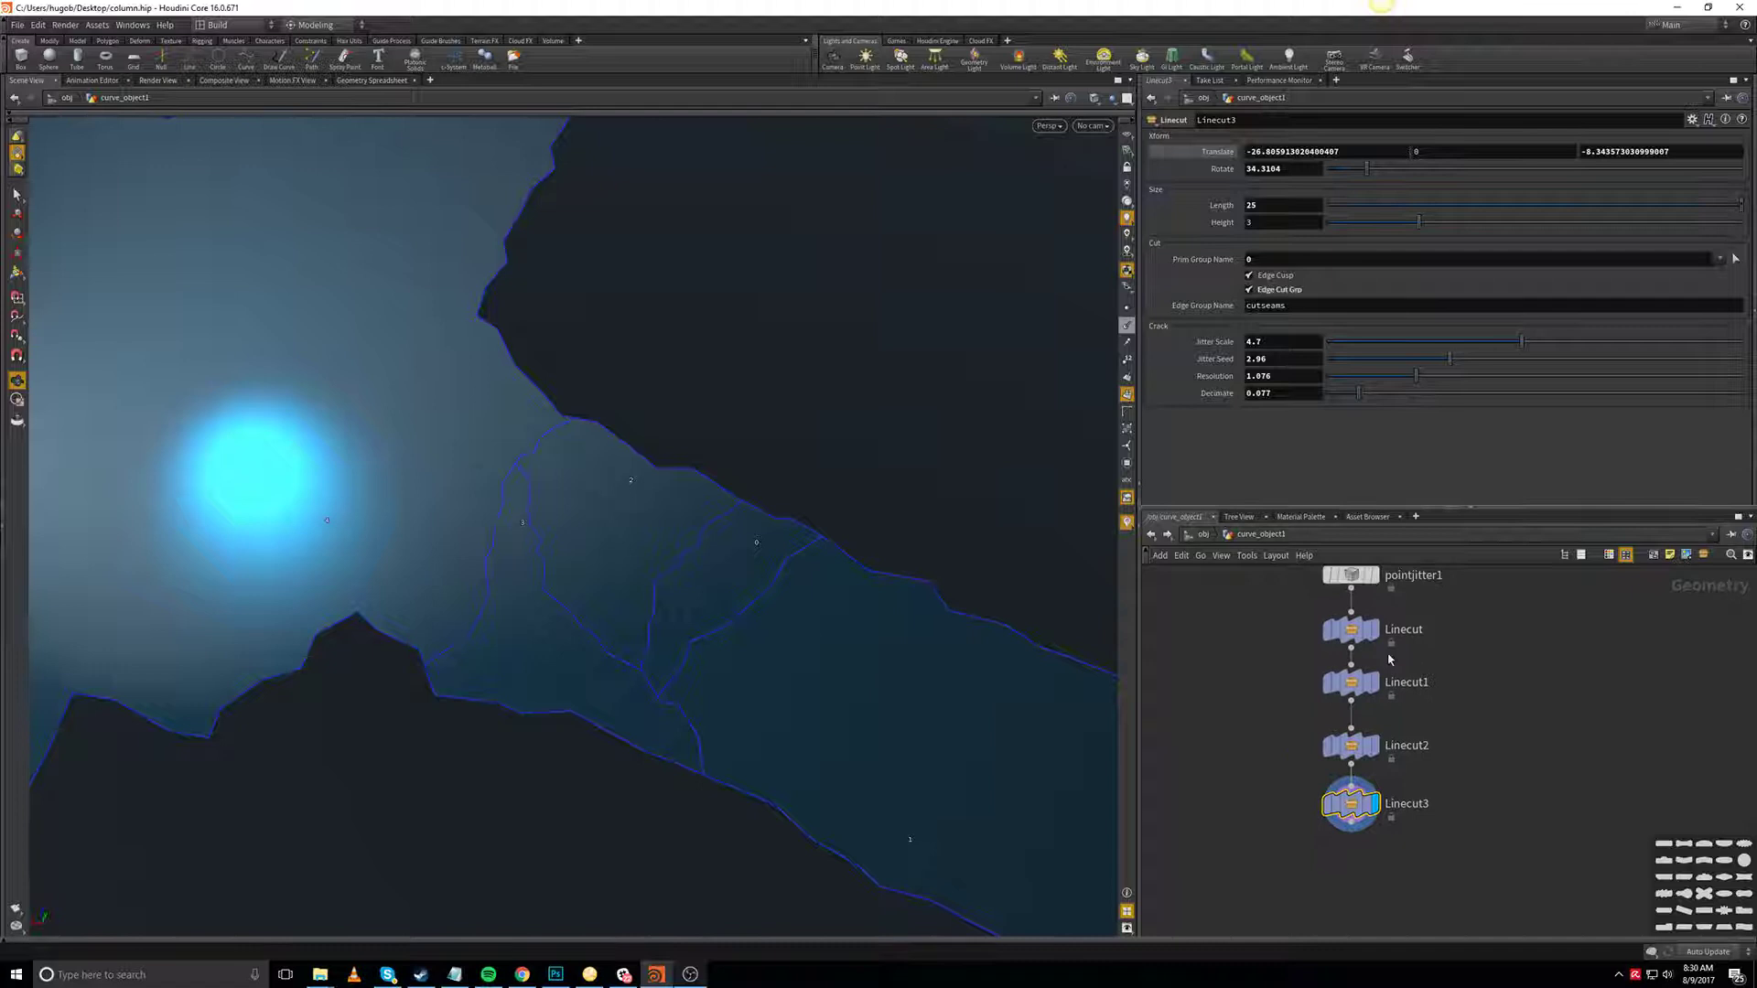
# Step: Inspect the settings of the Linecut and Linecut1 crack nodes in the chain
pyautogui.click(1351, 629)
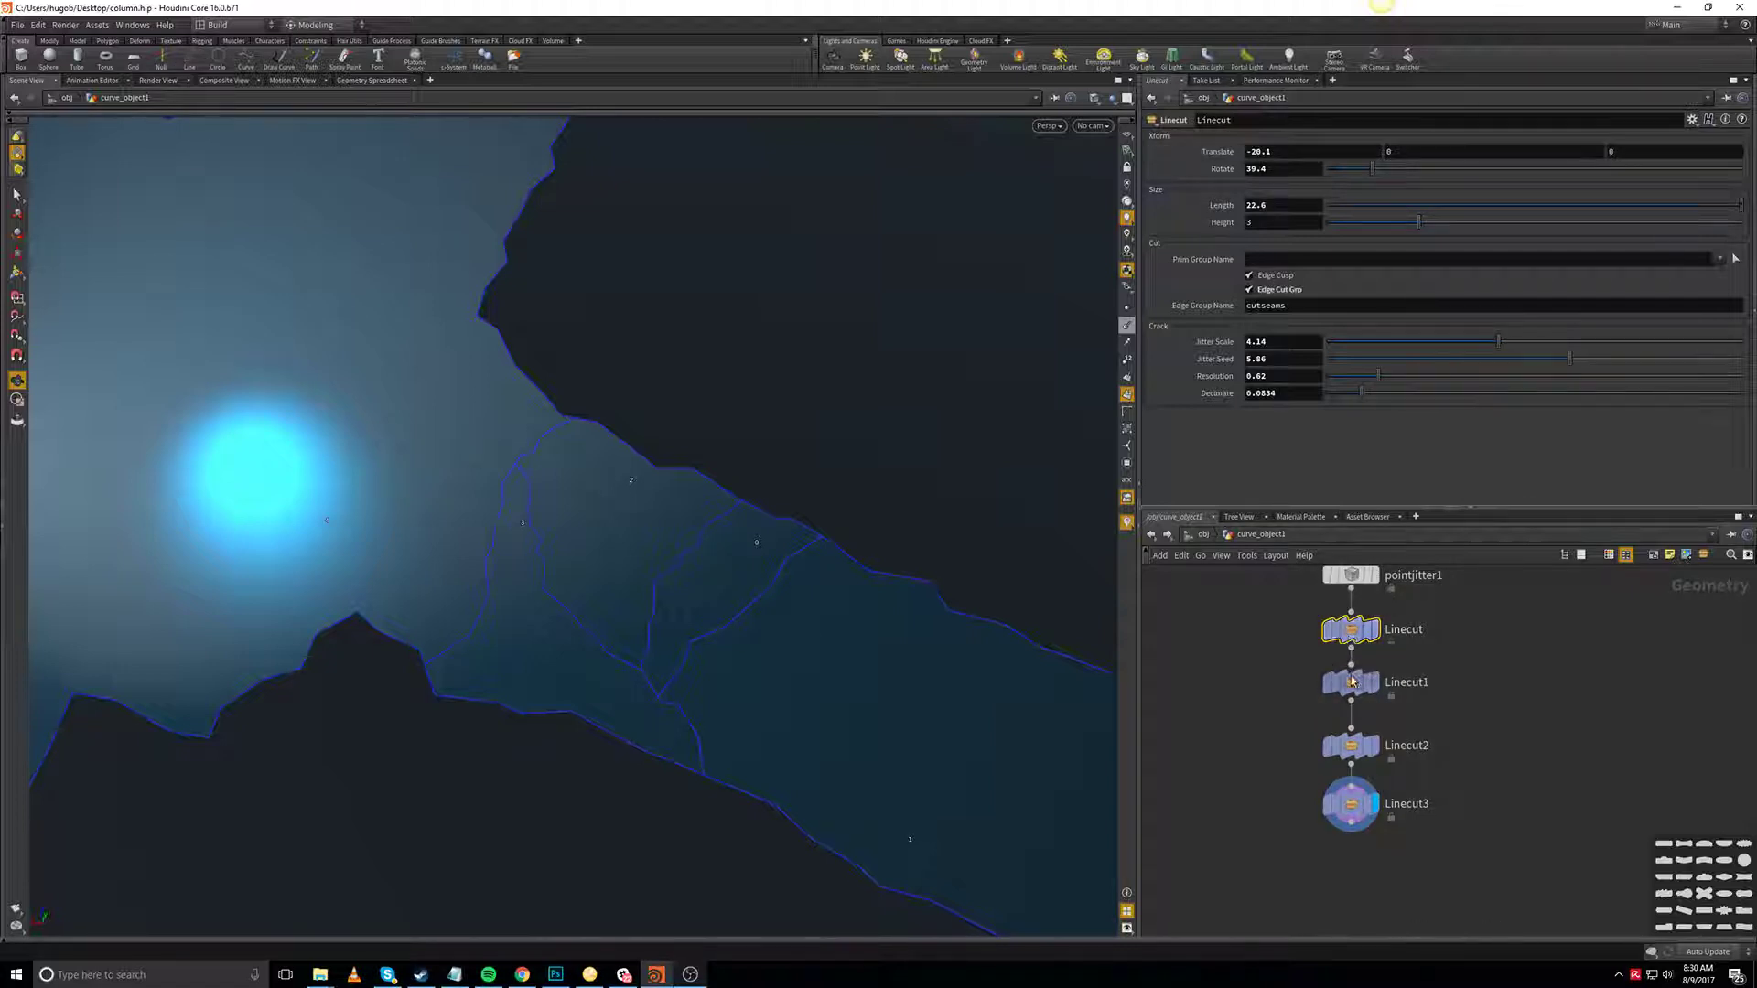
pyautogui.click(1351, 681)
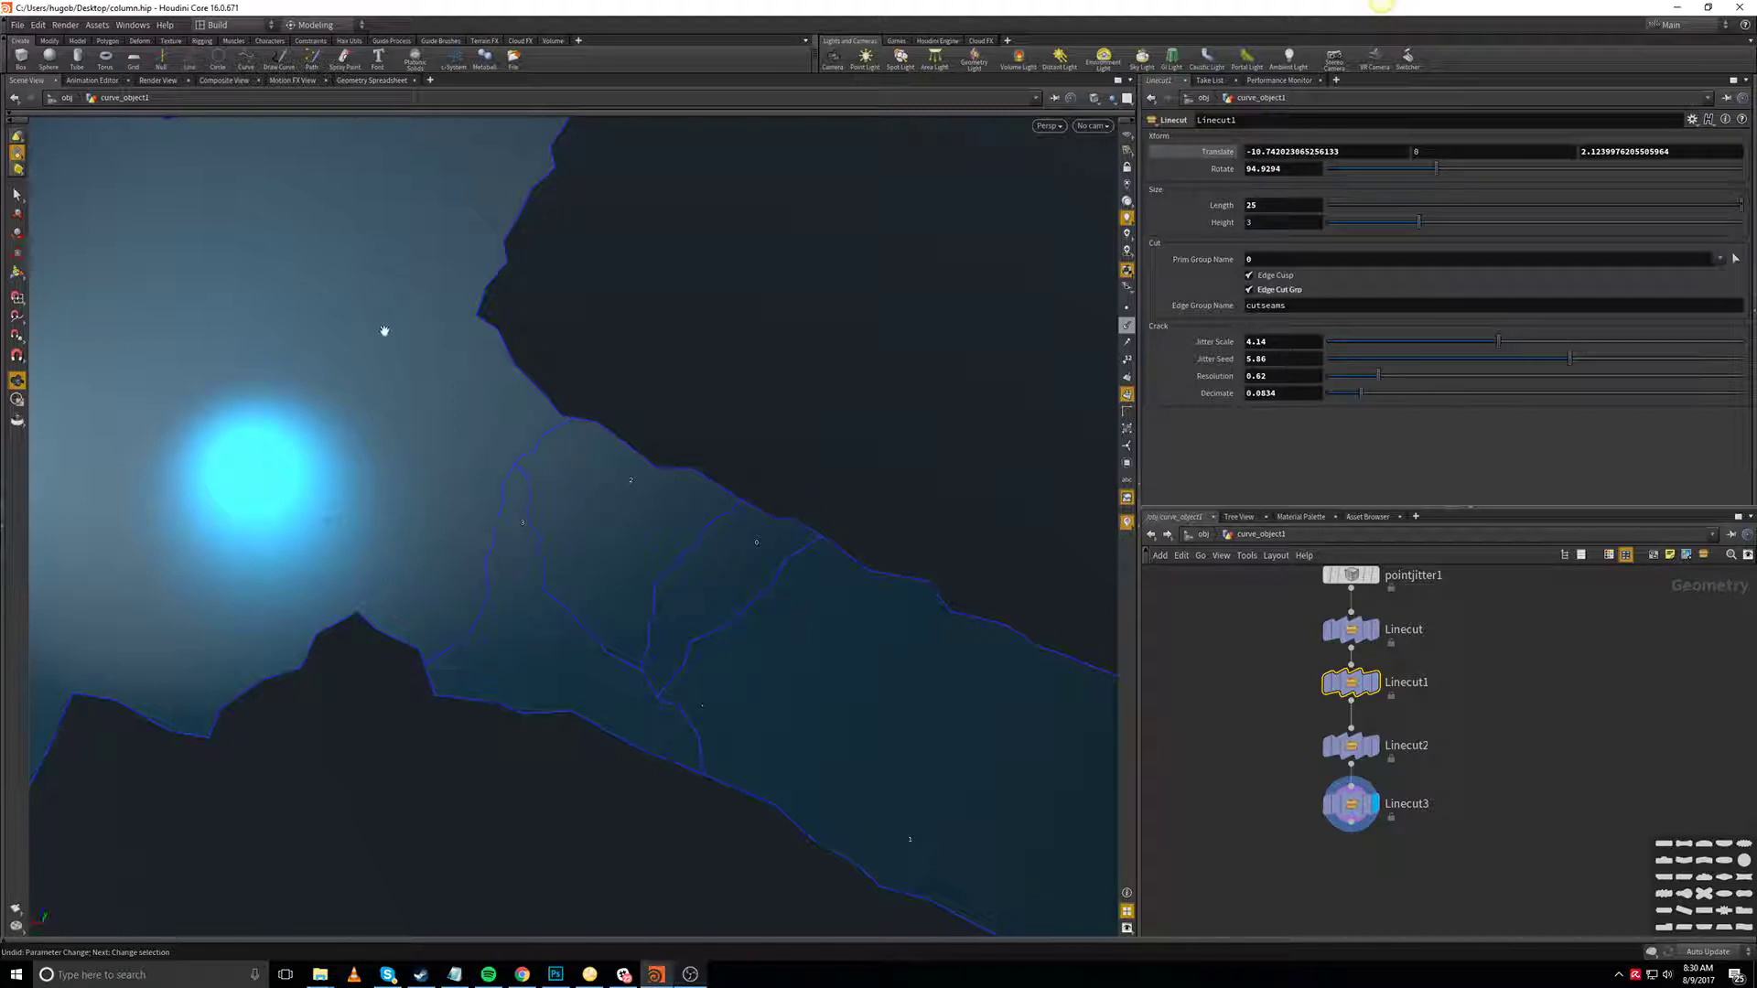
pyautogui.moveTo(1351, 629)
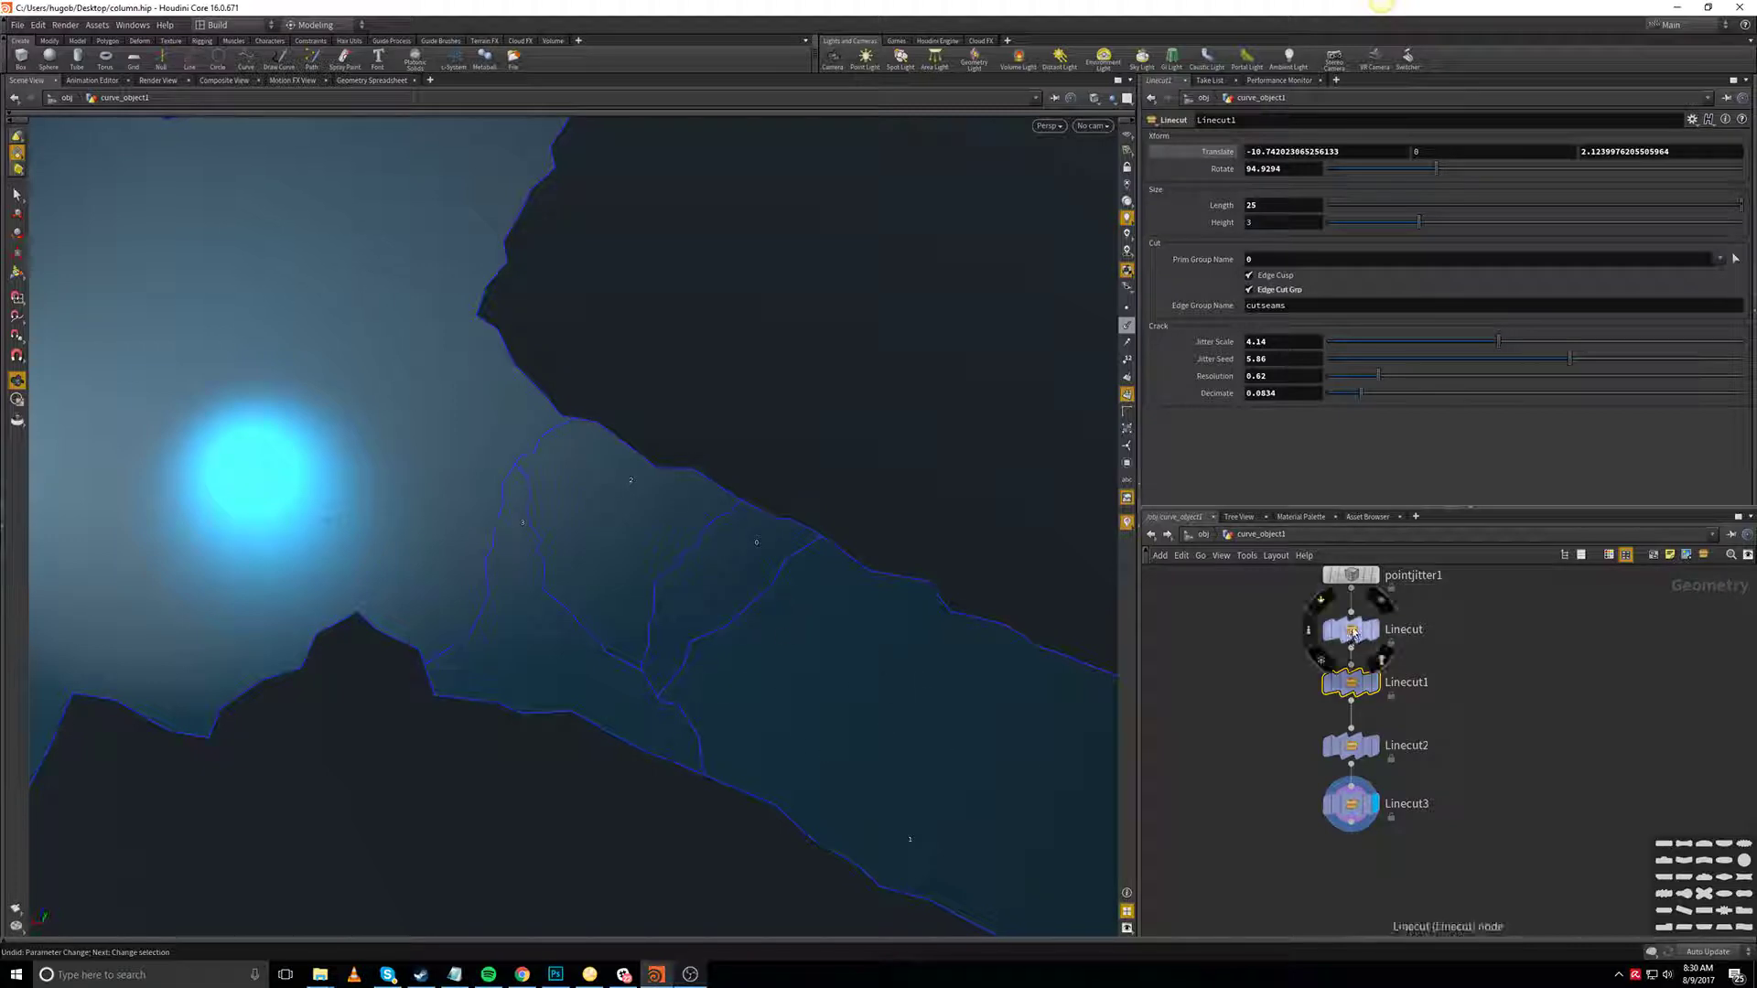
pyautogui.click(1351, 803)
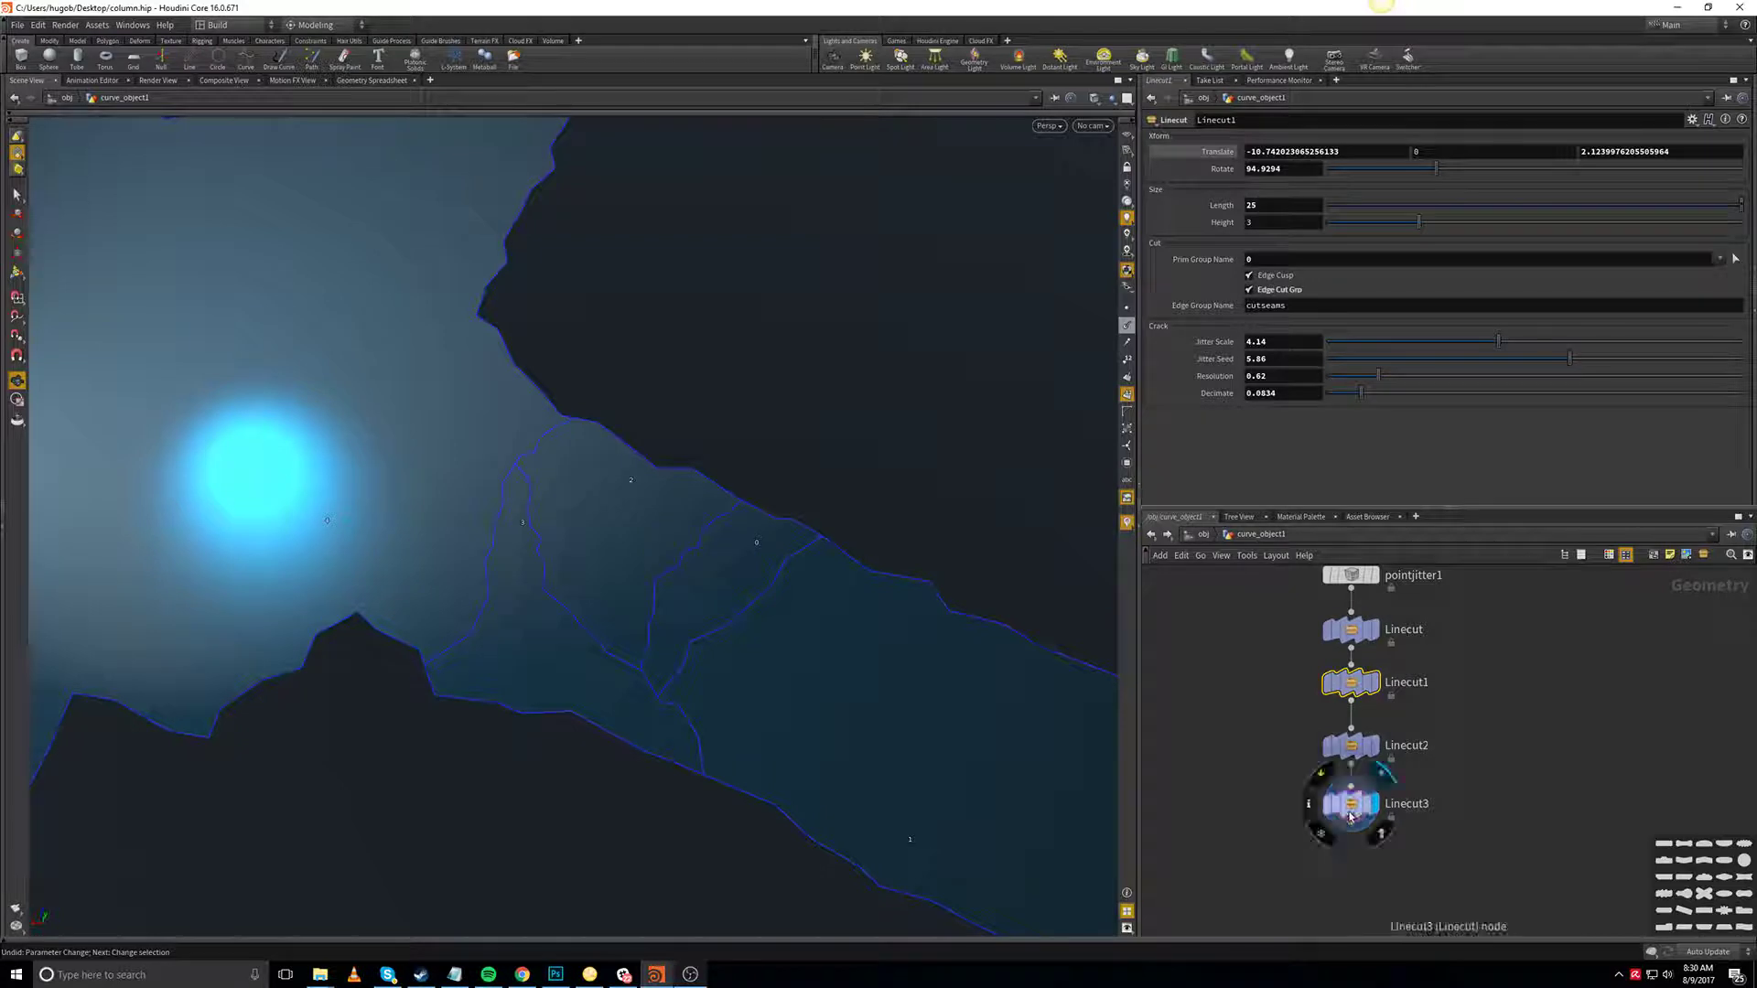
# Step: Copy Linecut3 and paste it as Linecut4 below the chain
pyautogui.click(1351, 629)
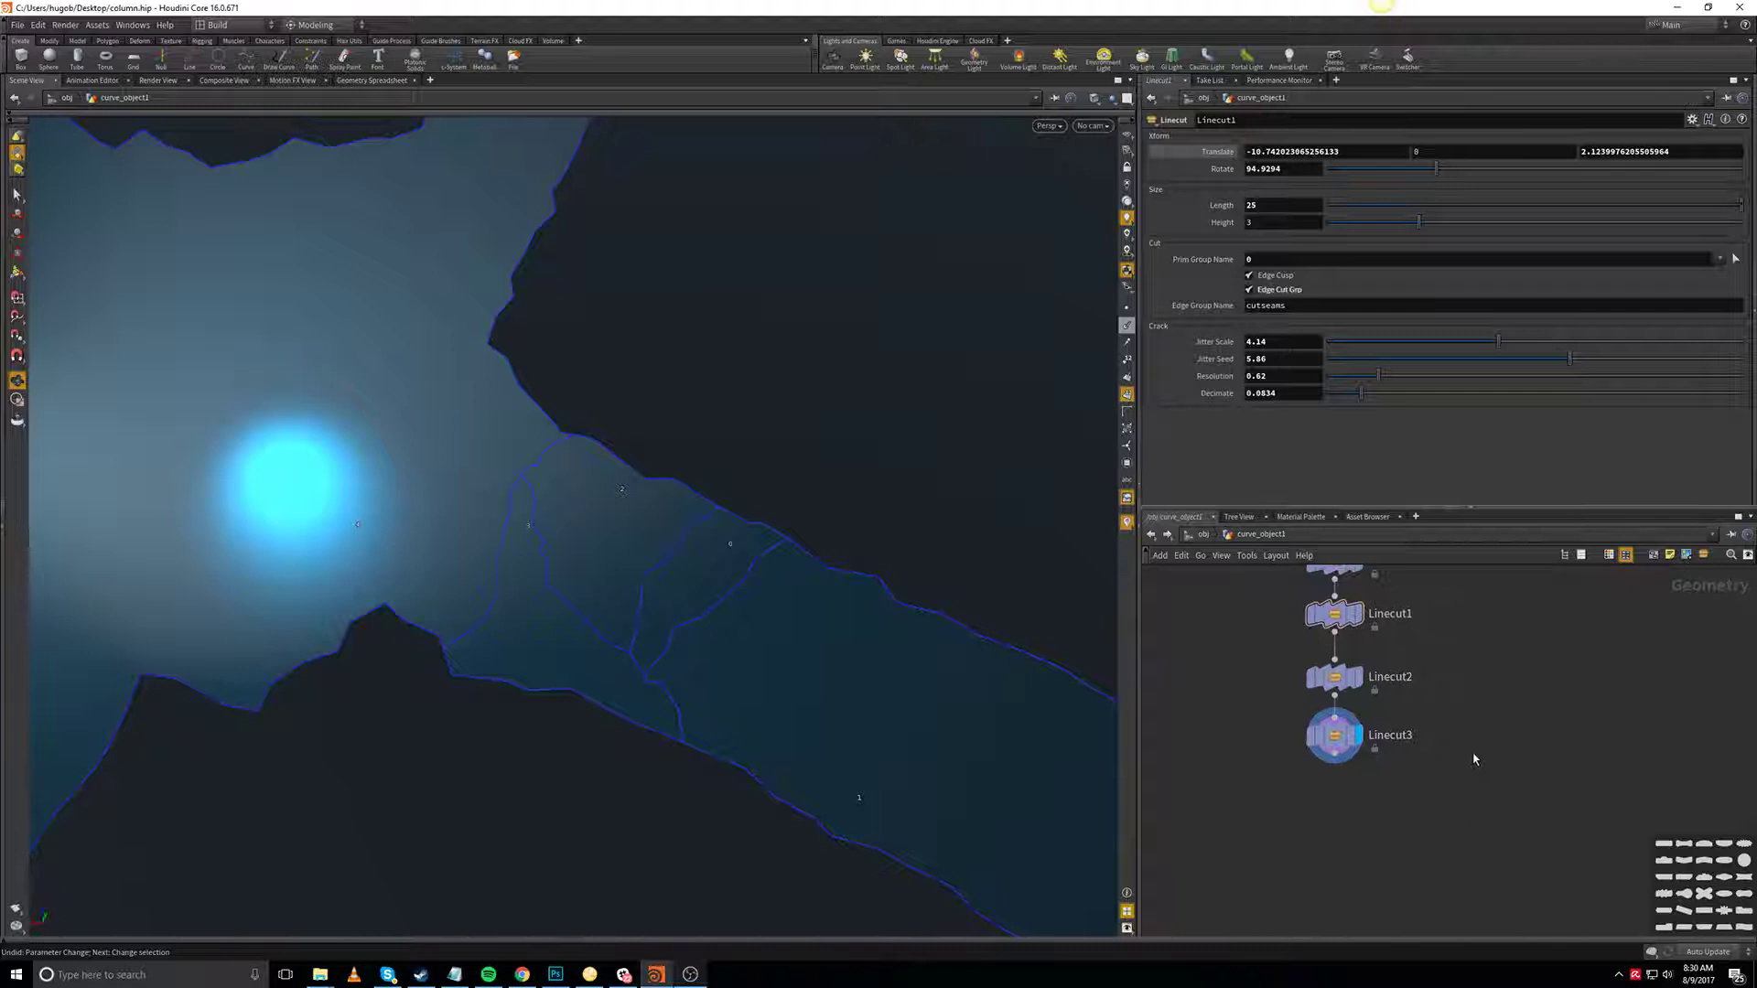
pyautogui.click(1333, 734)
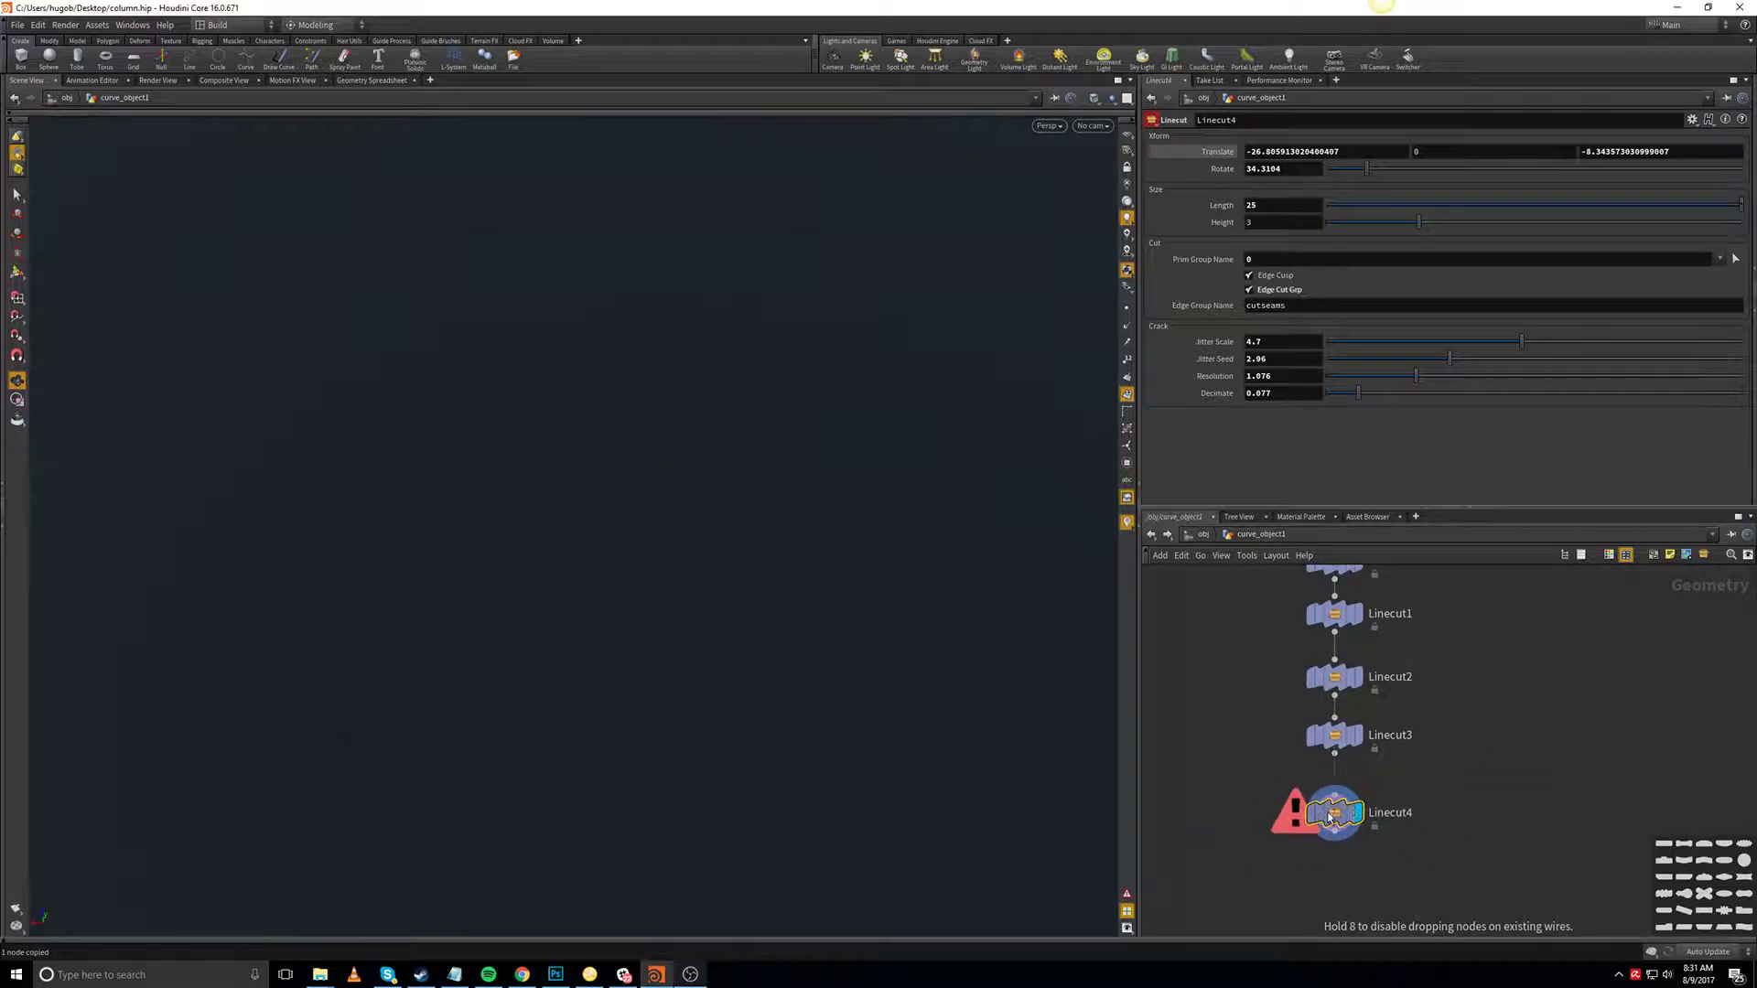
# Step: Wire Linecut4 below Linecut3 so the new crack line joins the chain
pyautogui.click(1333, 812)
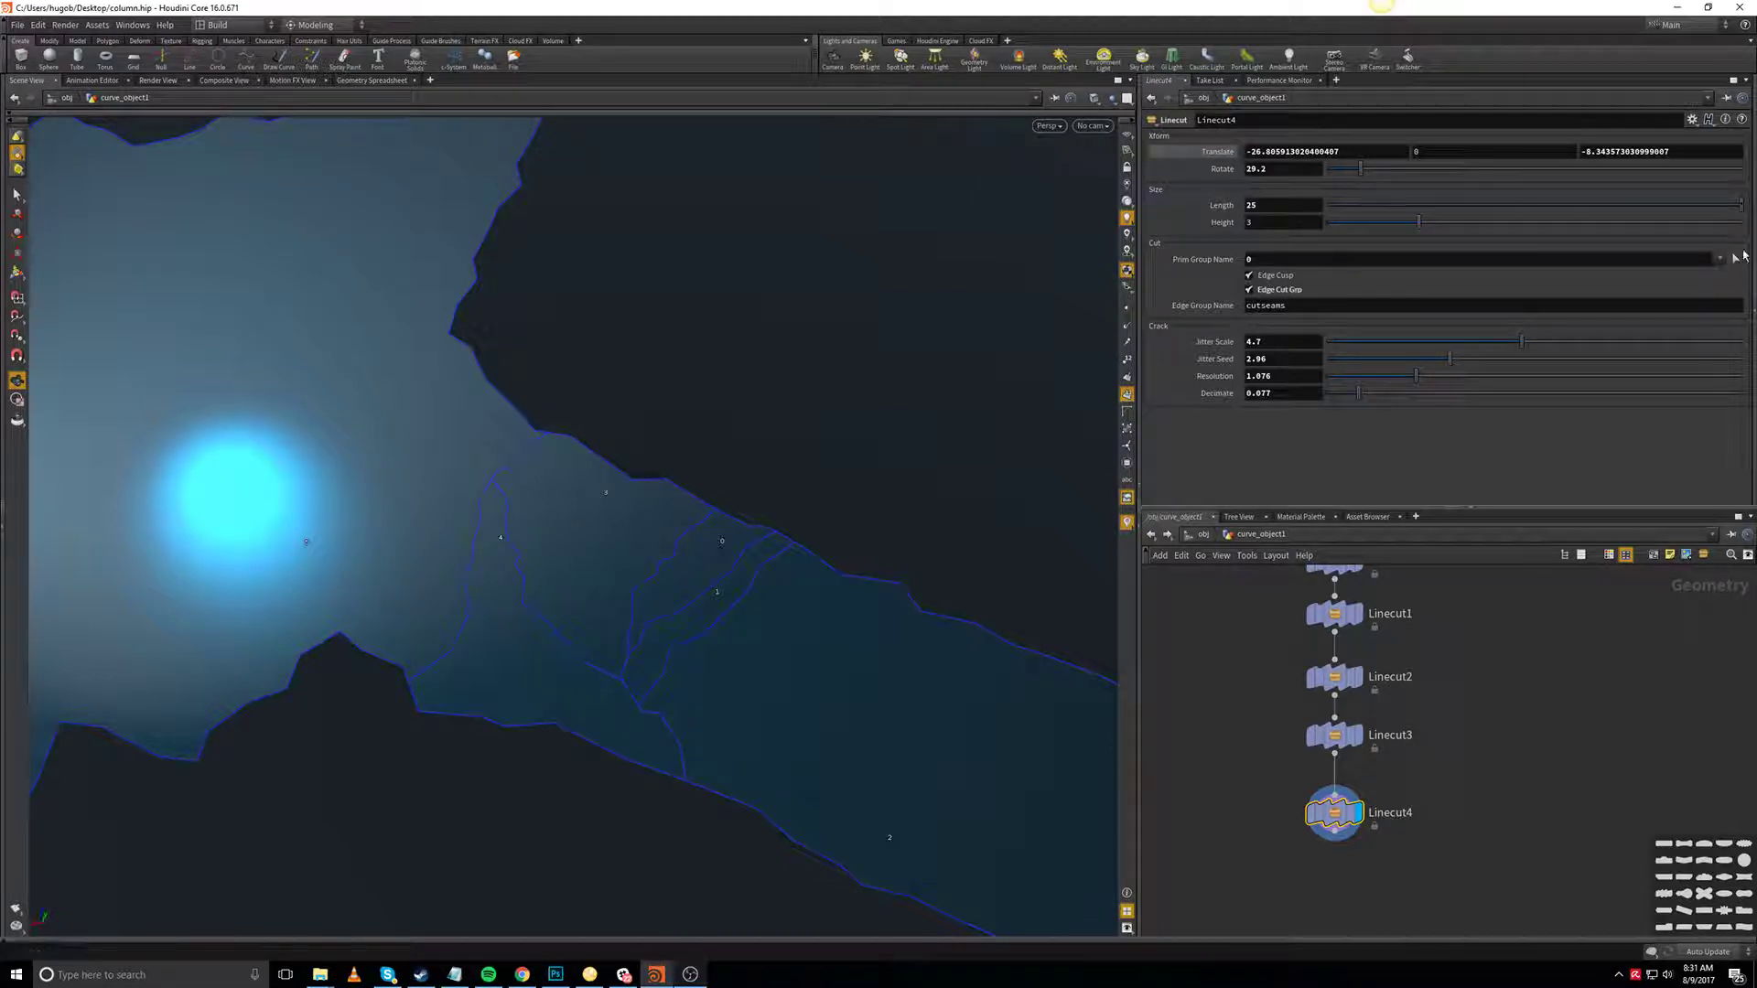
pyautogui.moveTo(1735, 259)
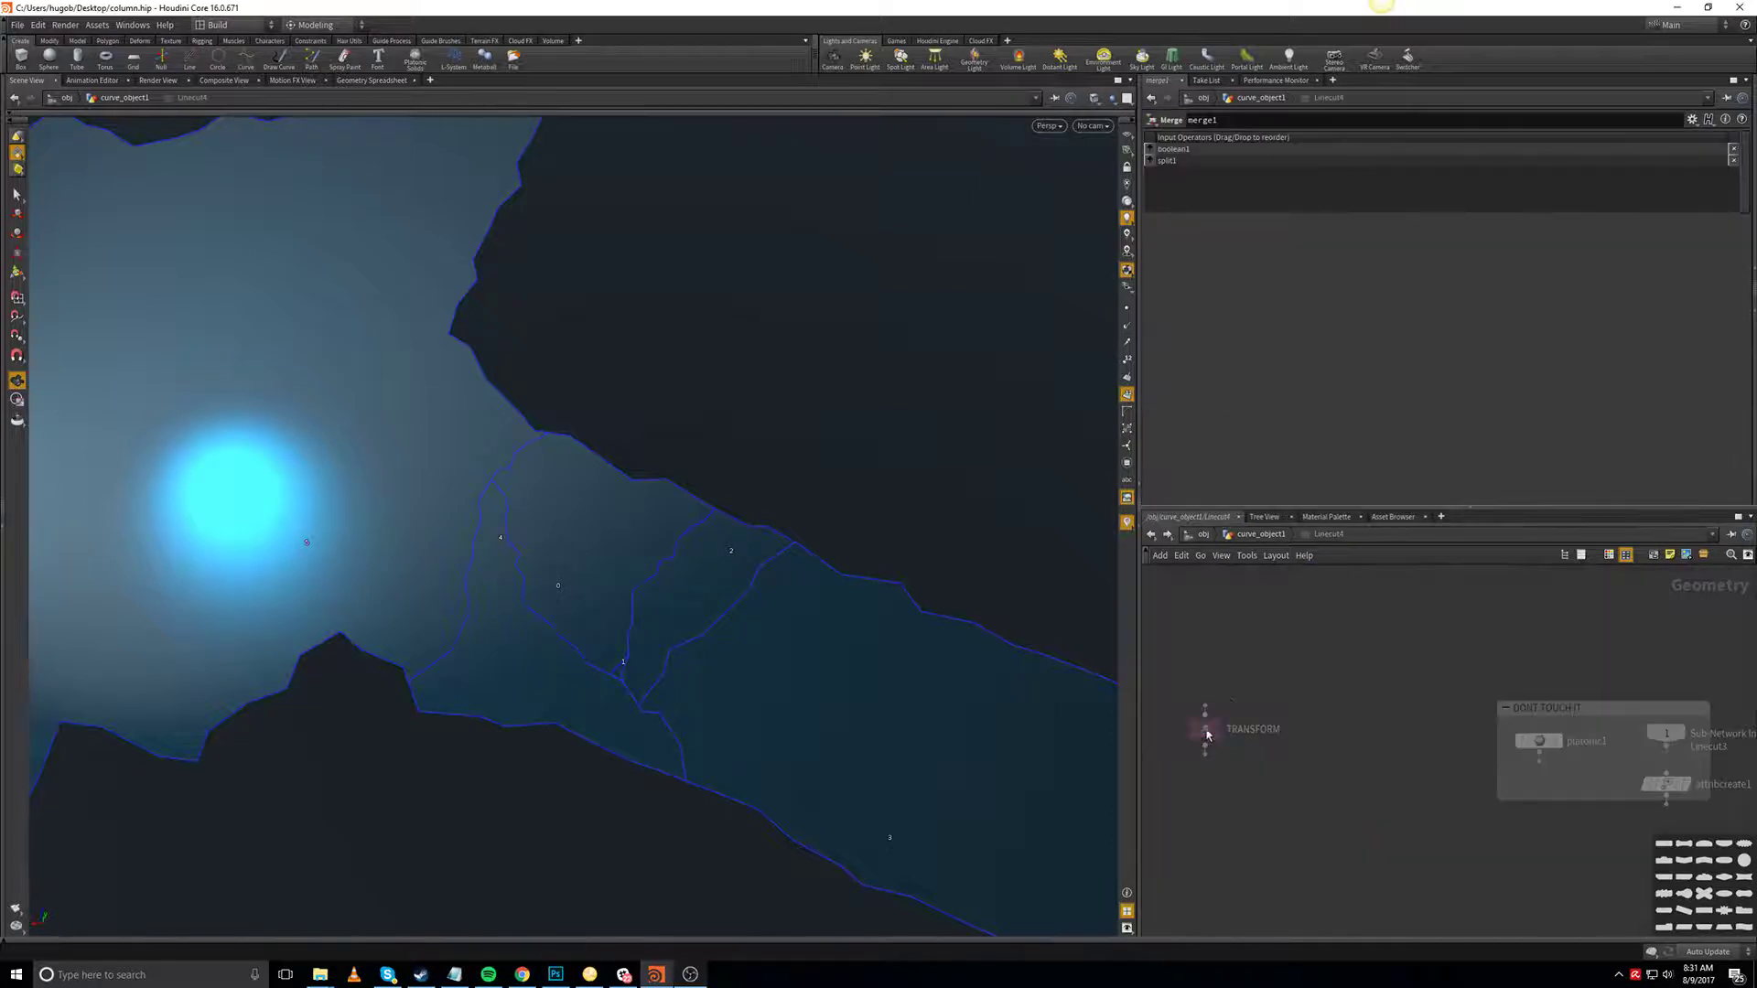
pyautogui.click(1204, 728)
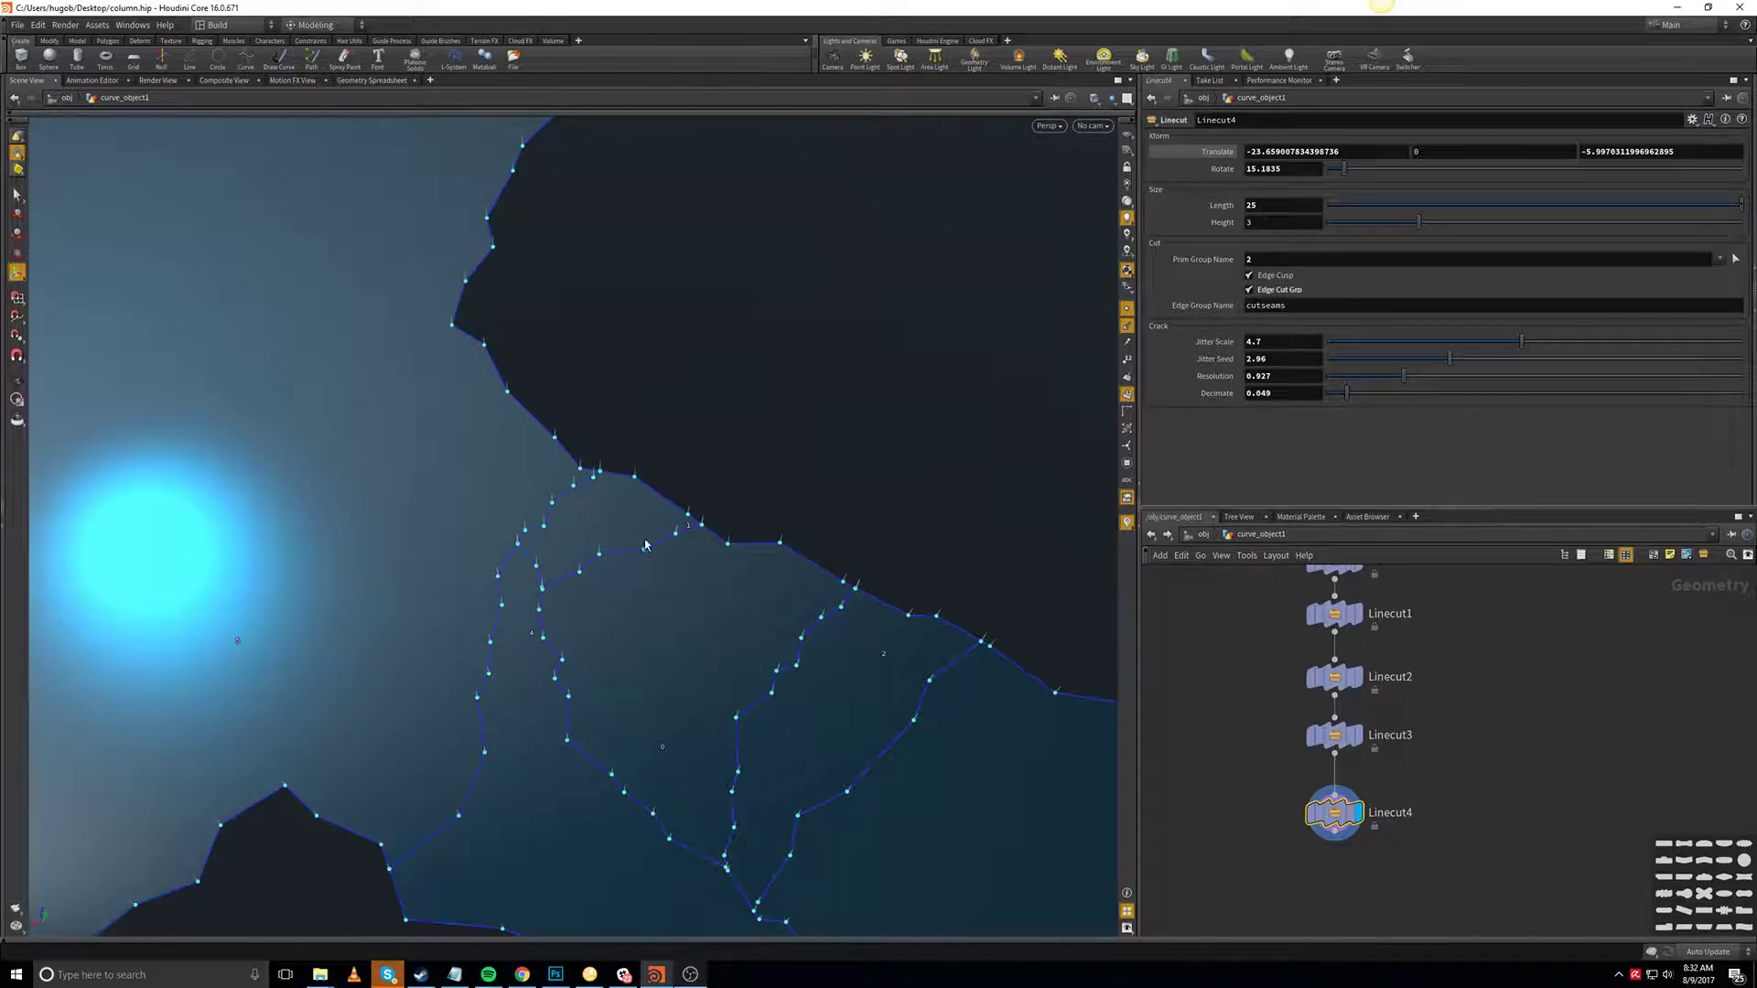
pyautogui.moveTo(850, 409)
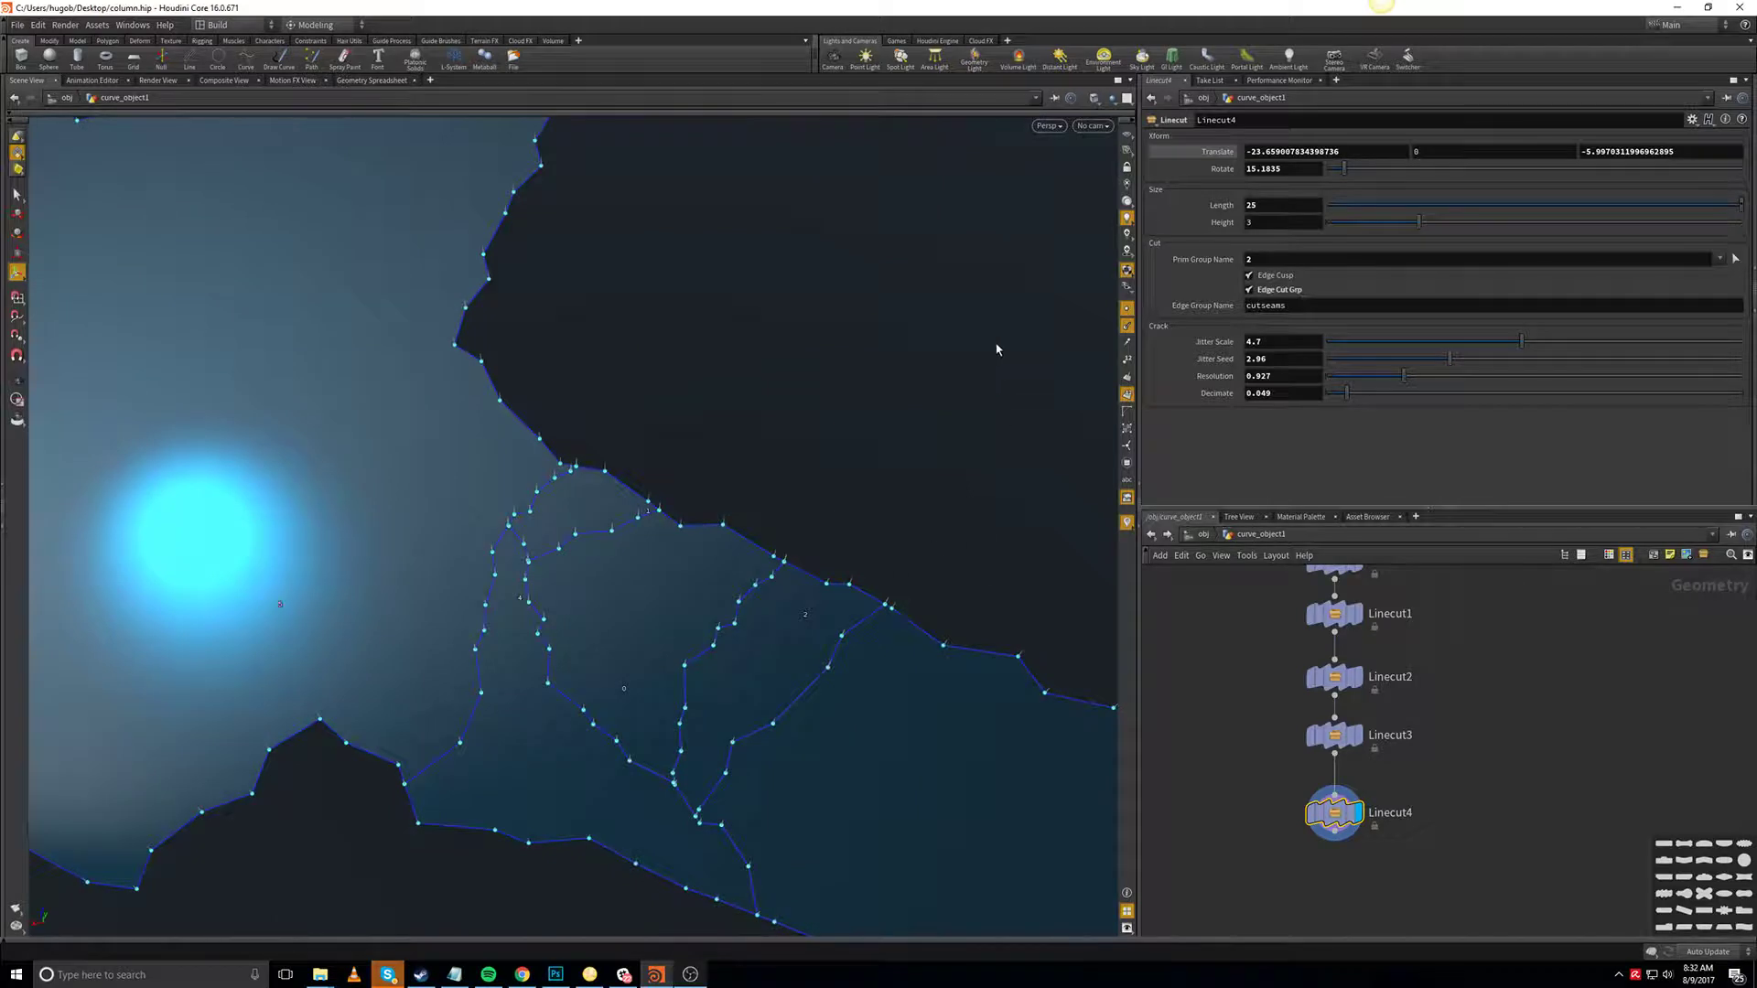
pyautogui.moveTo(848, 537)
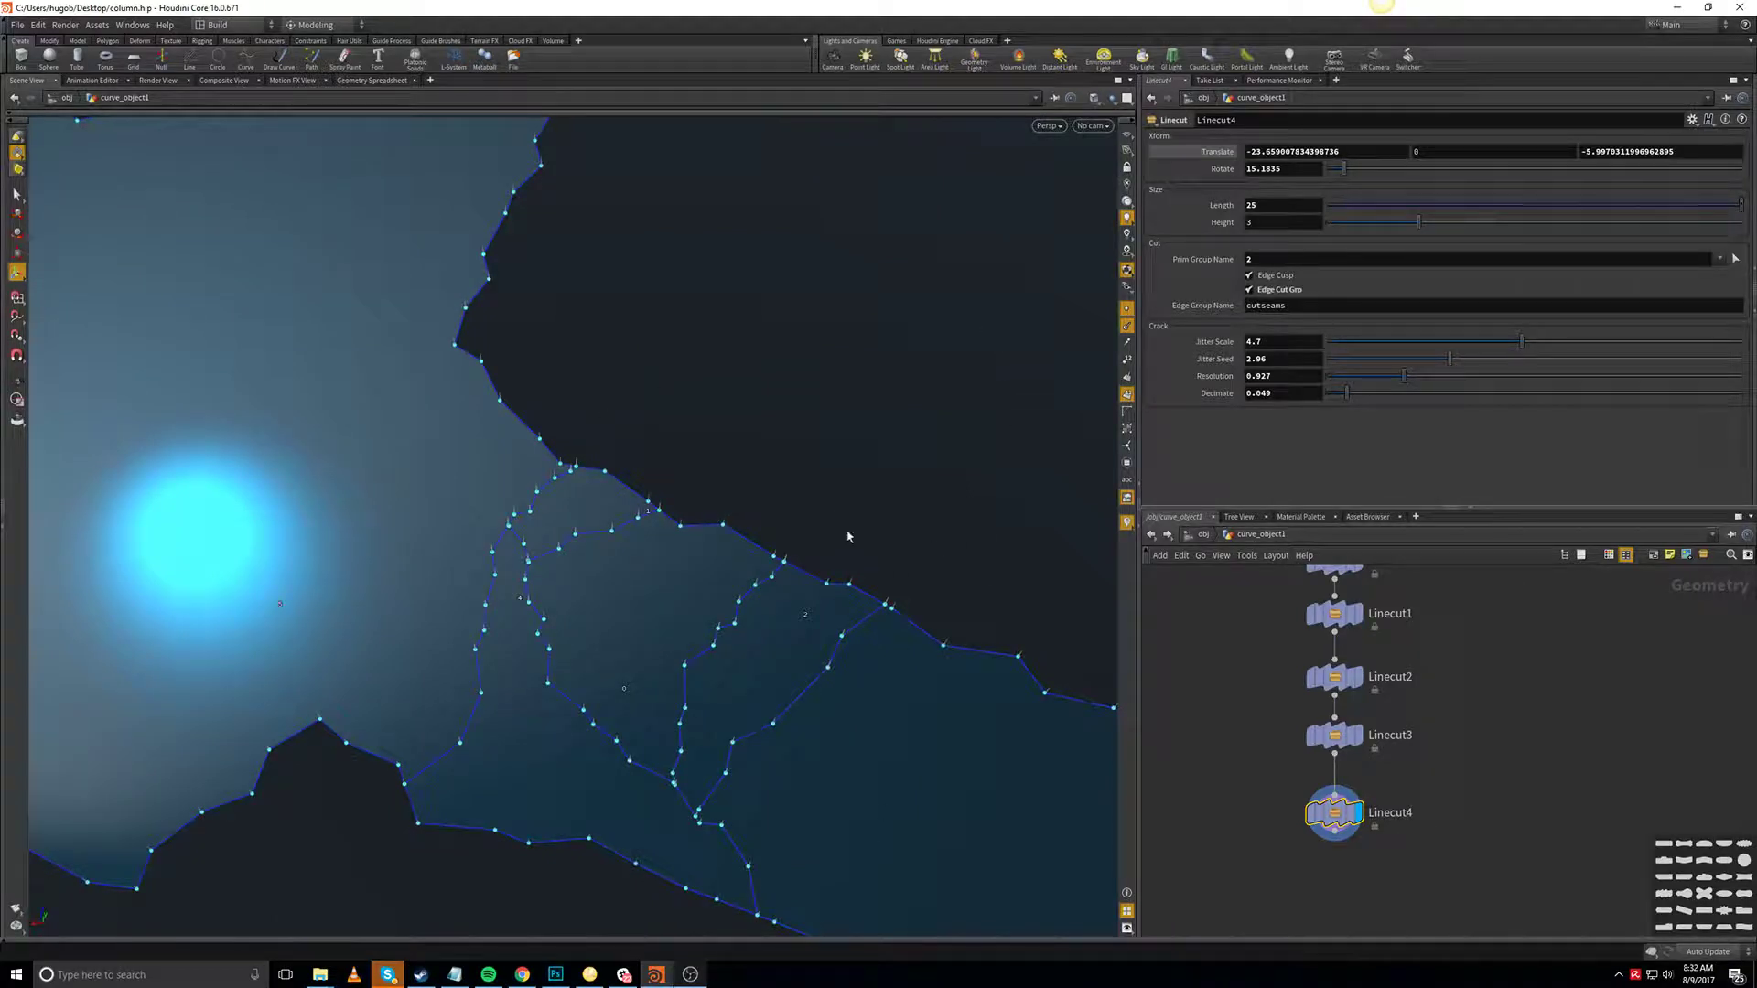
pyautogui.moveTo(829, 550)
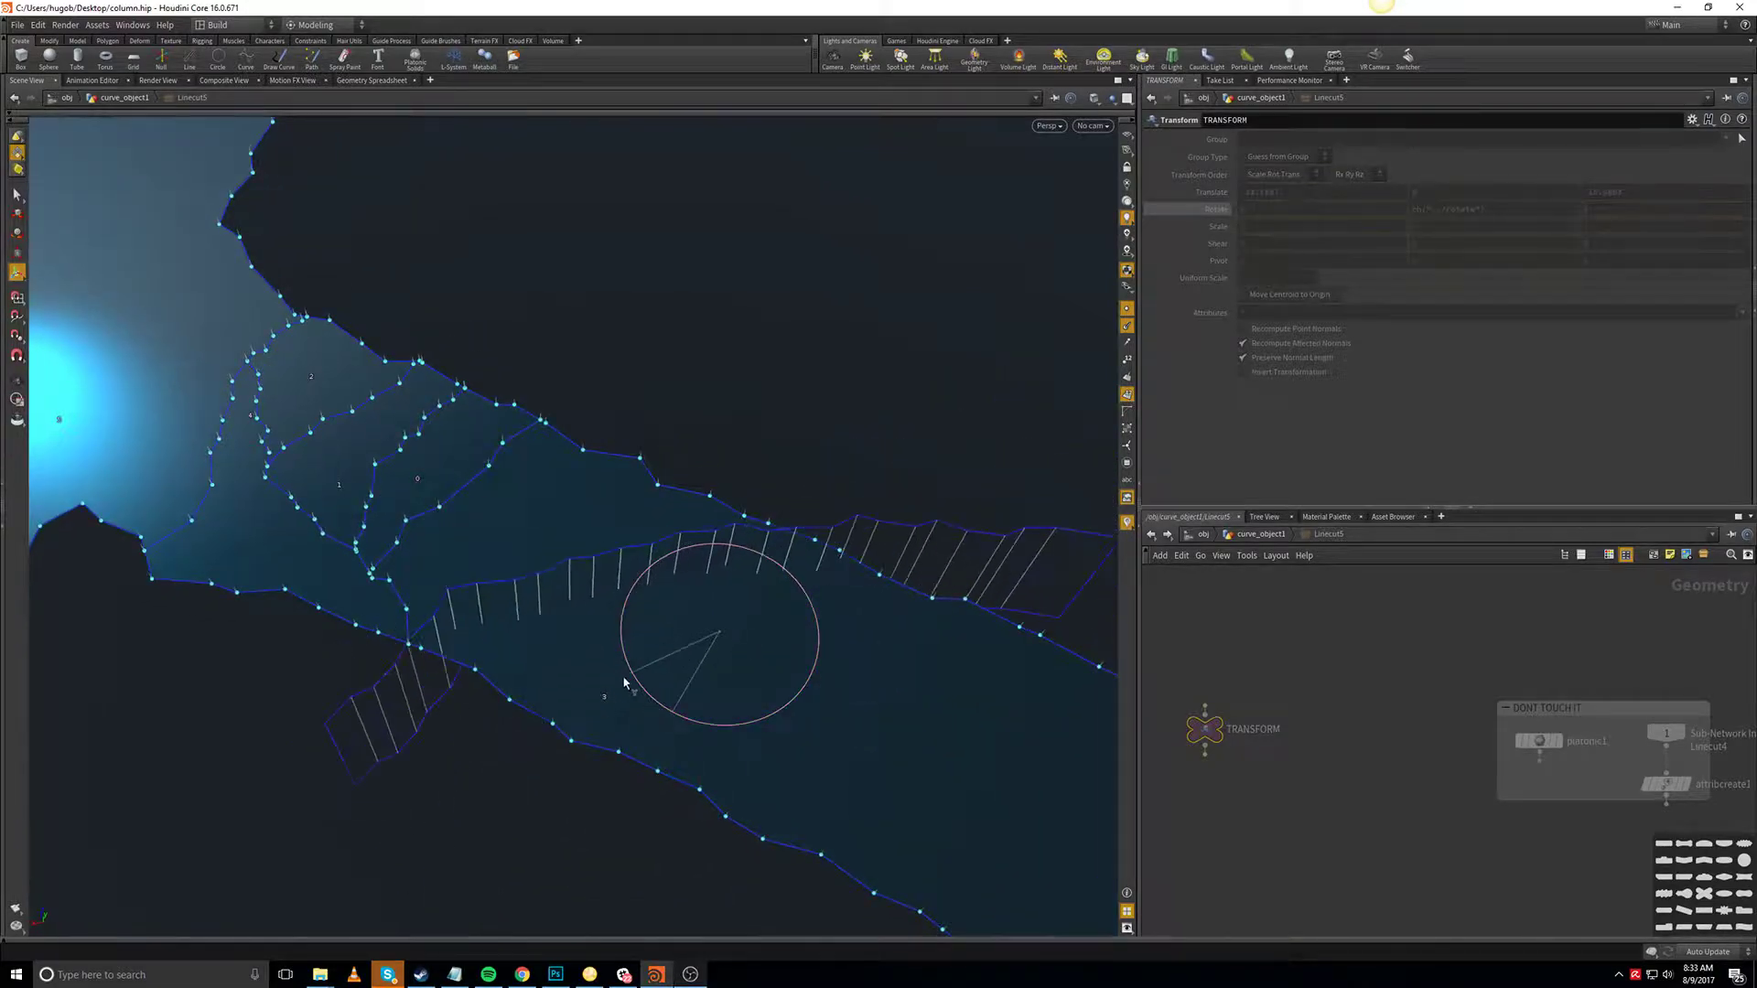
# Step: Place the Linecut5 cut with the transform handle, then return to the crack-node chain
pyautogui.click(1319, 802)
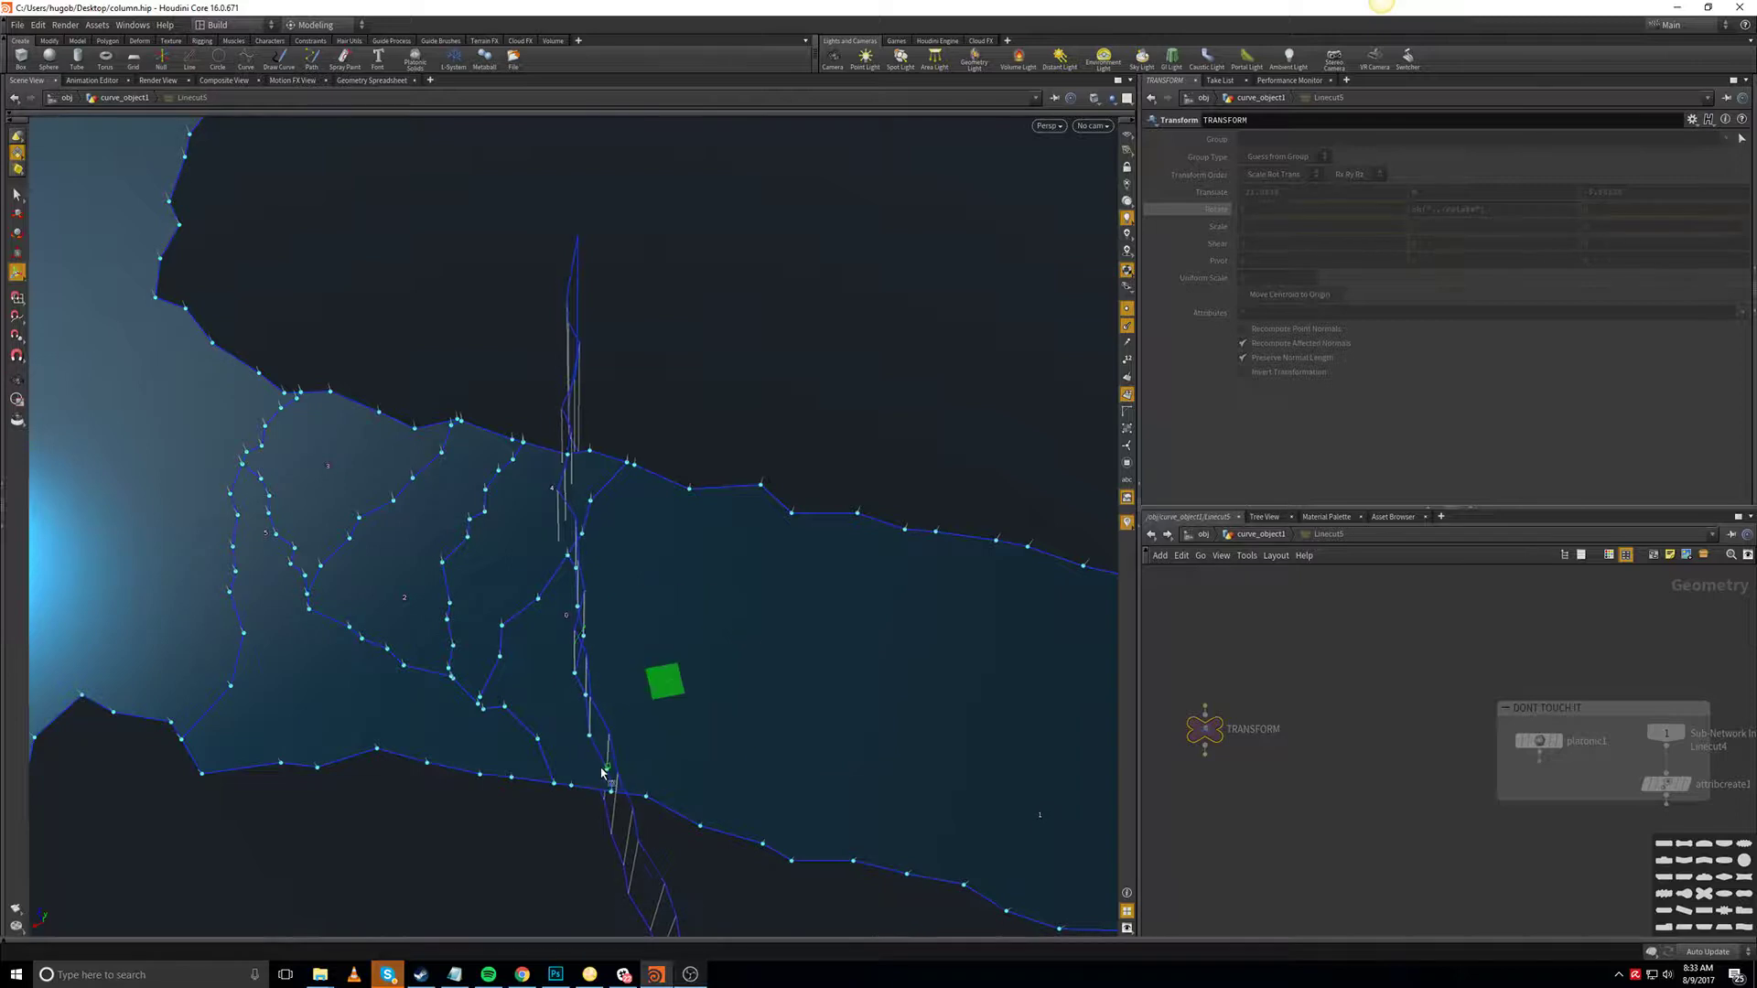
pyautogui.click(1319, 802)
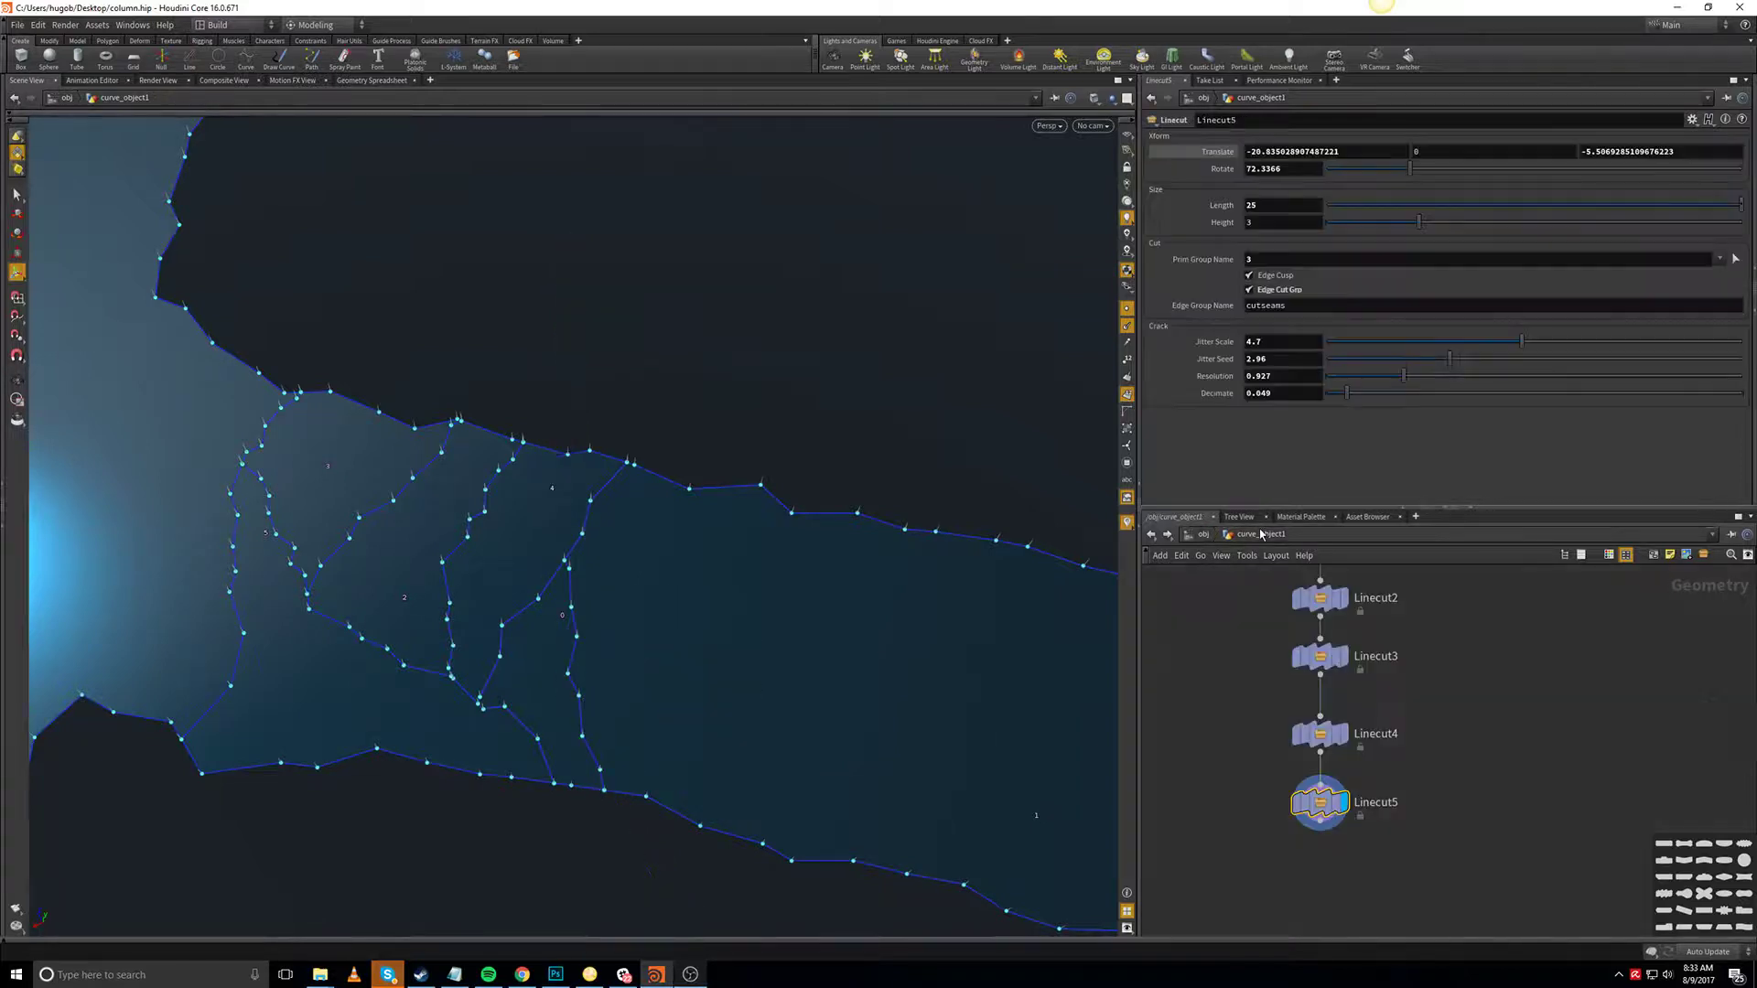
pyautogui.moveTo(1381, 248)
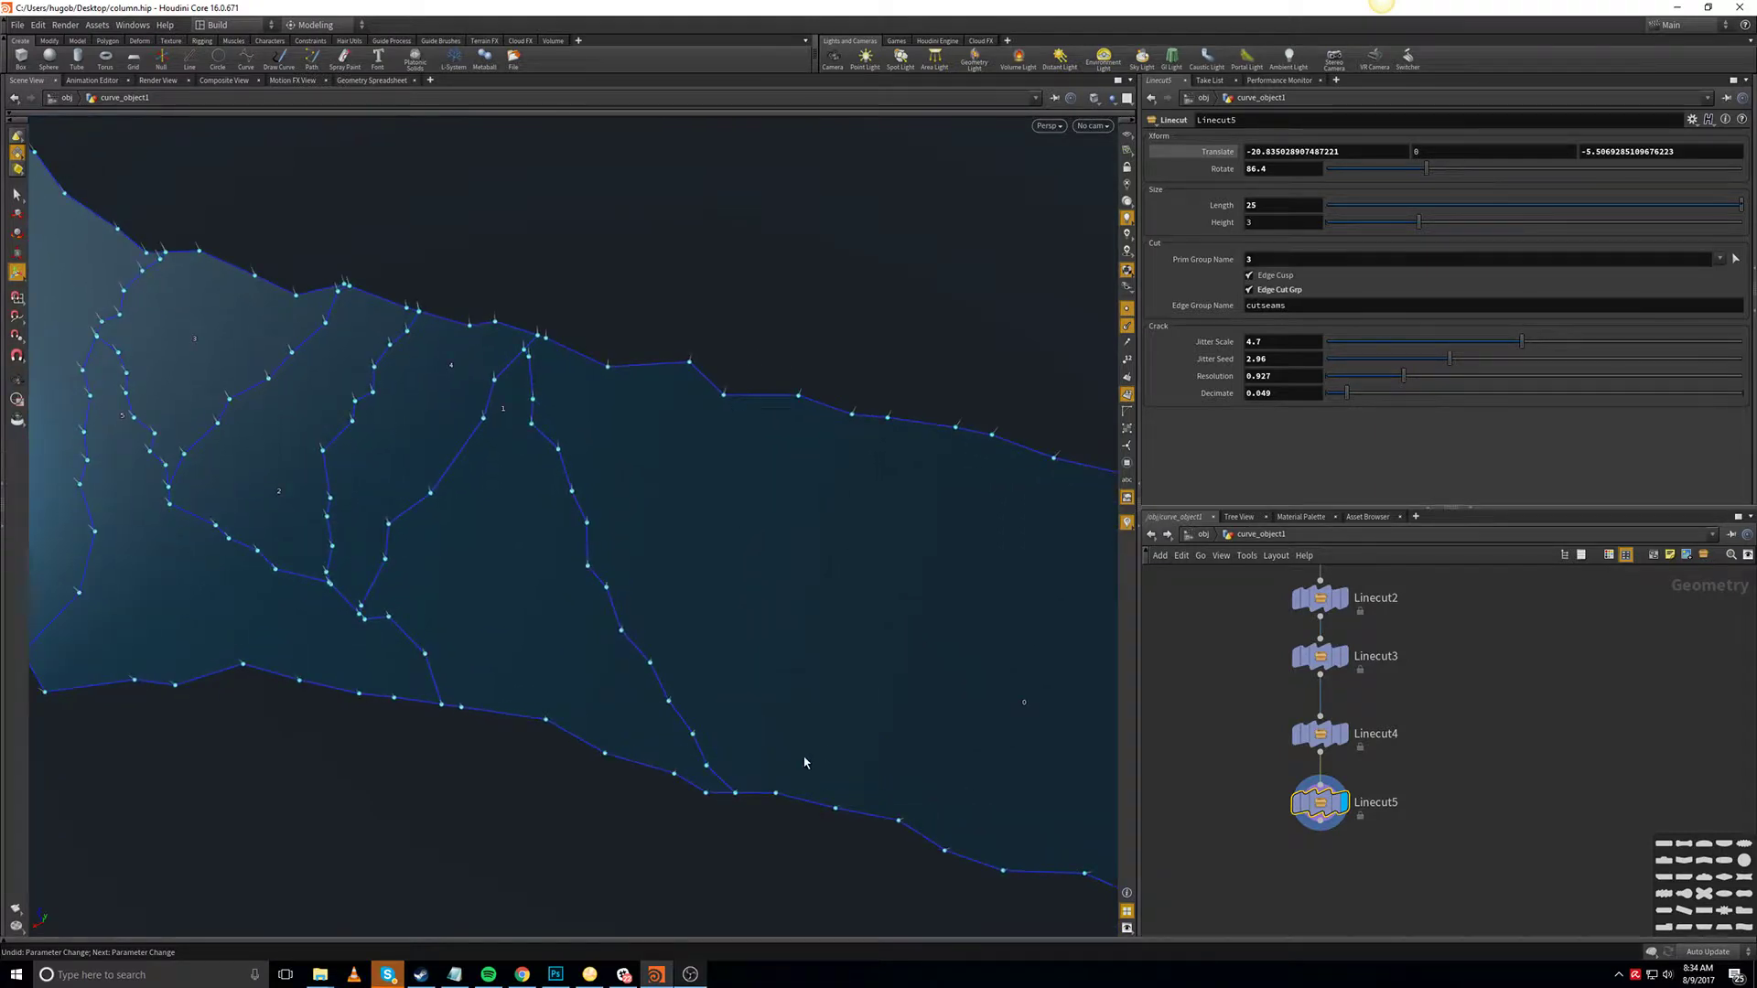
pyautogui.moveTo(612, 471)
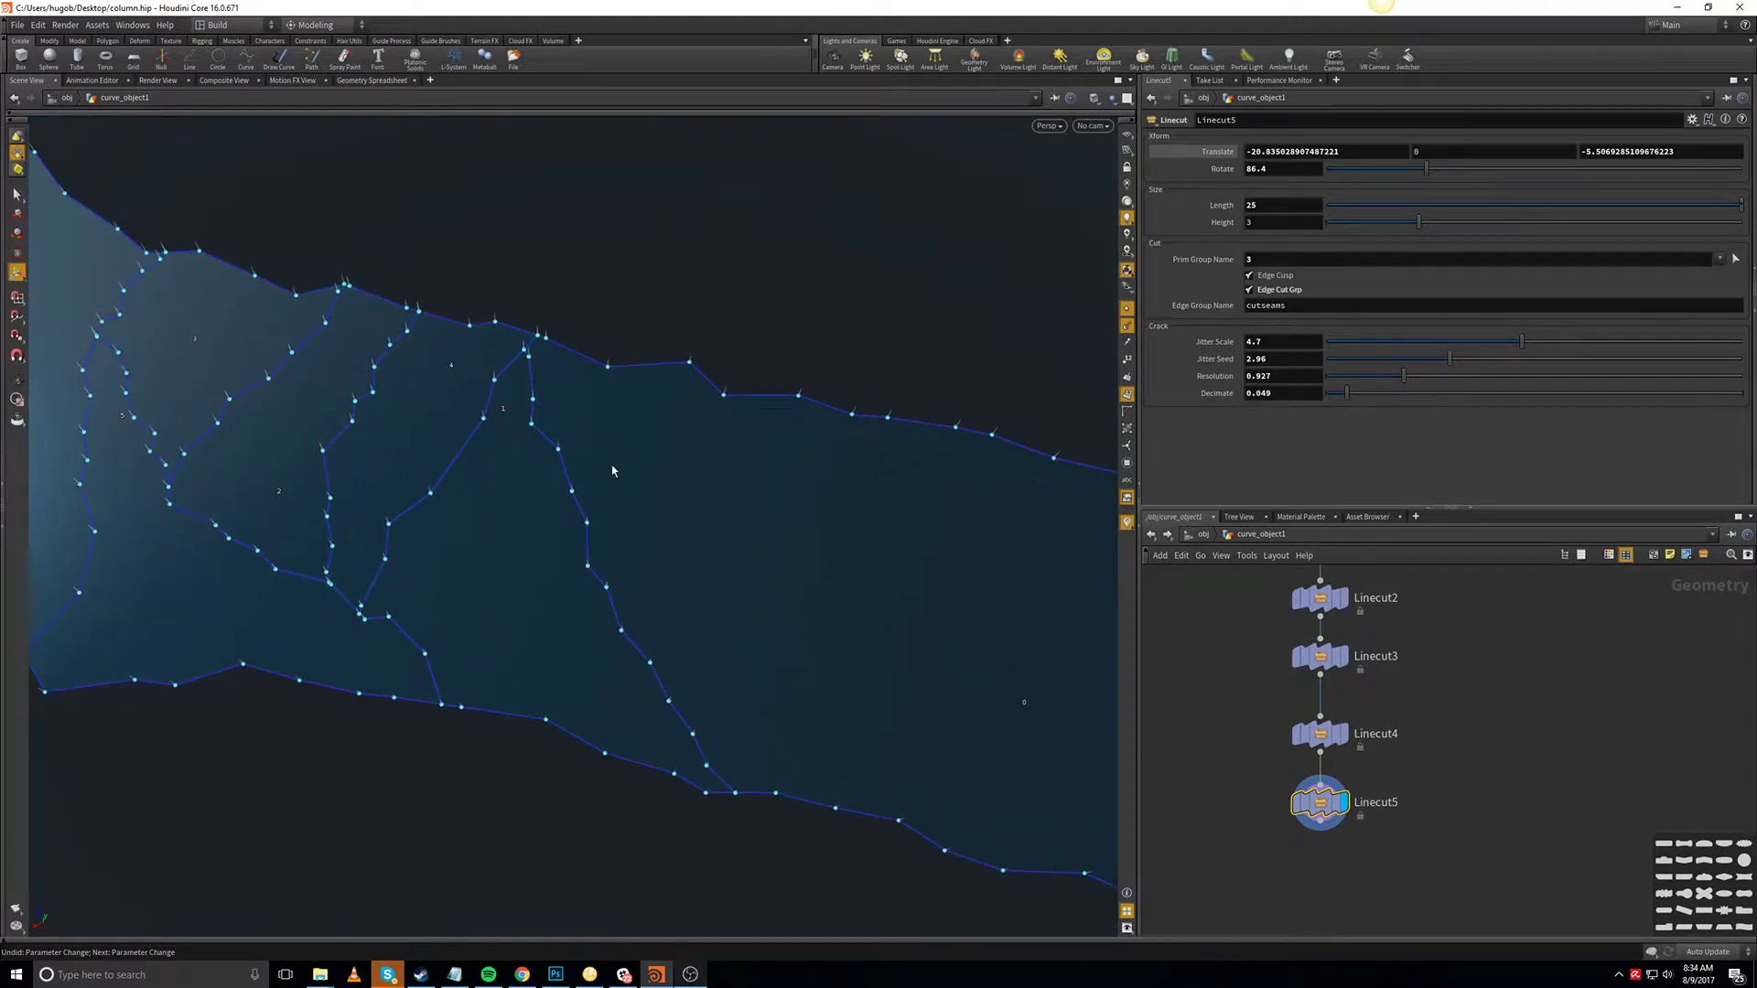
pyautogui.moveTo(716, 409)
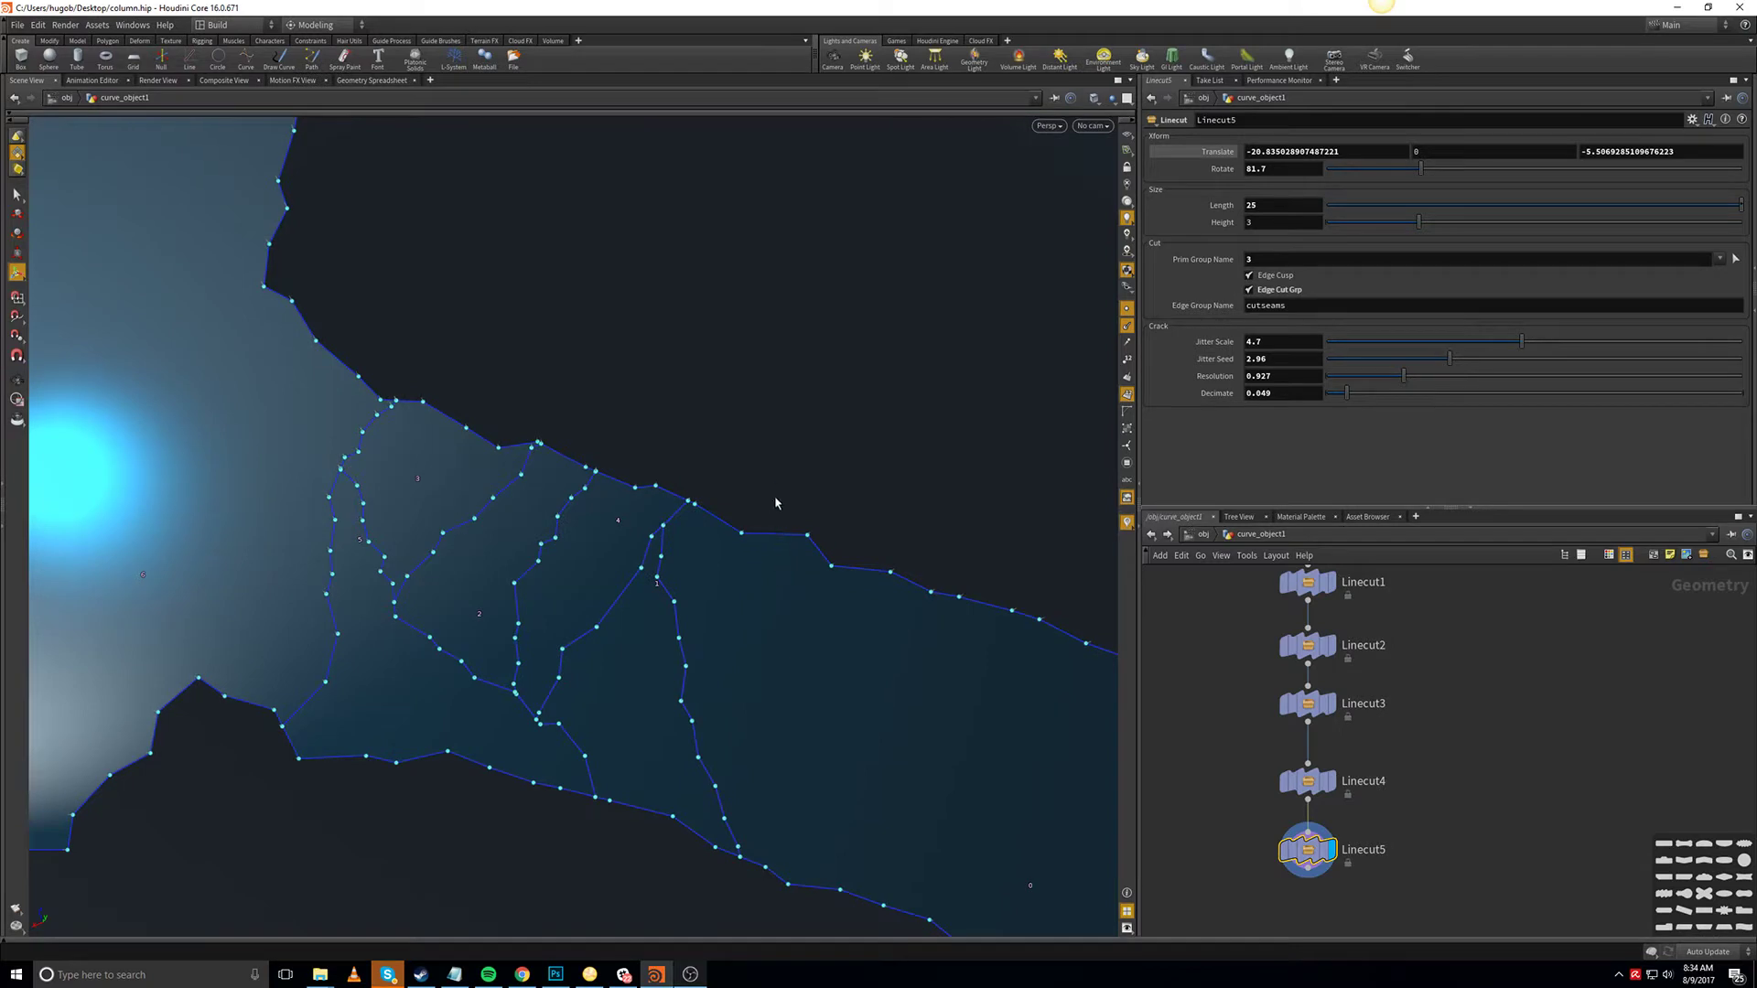
pyautogui.moveTo(805, 473)
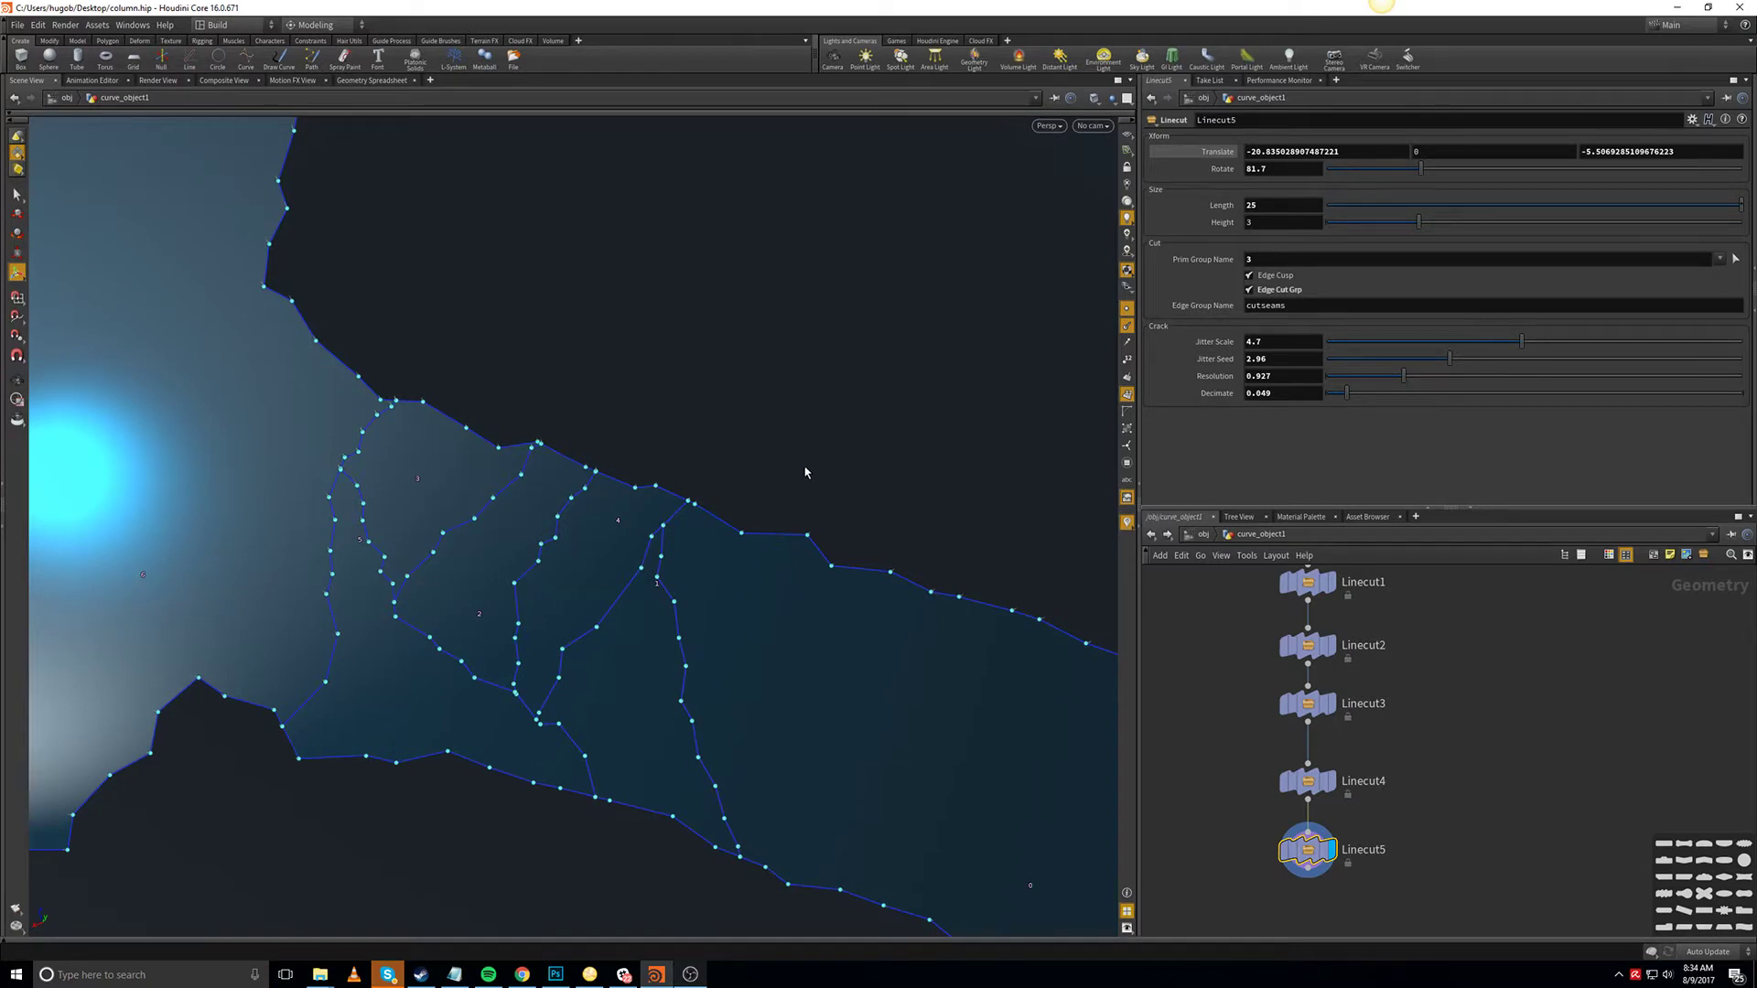
pyautogui.moveTo(809, 499)
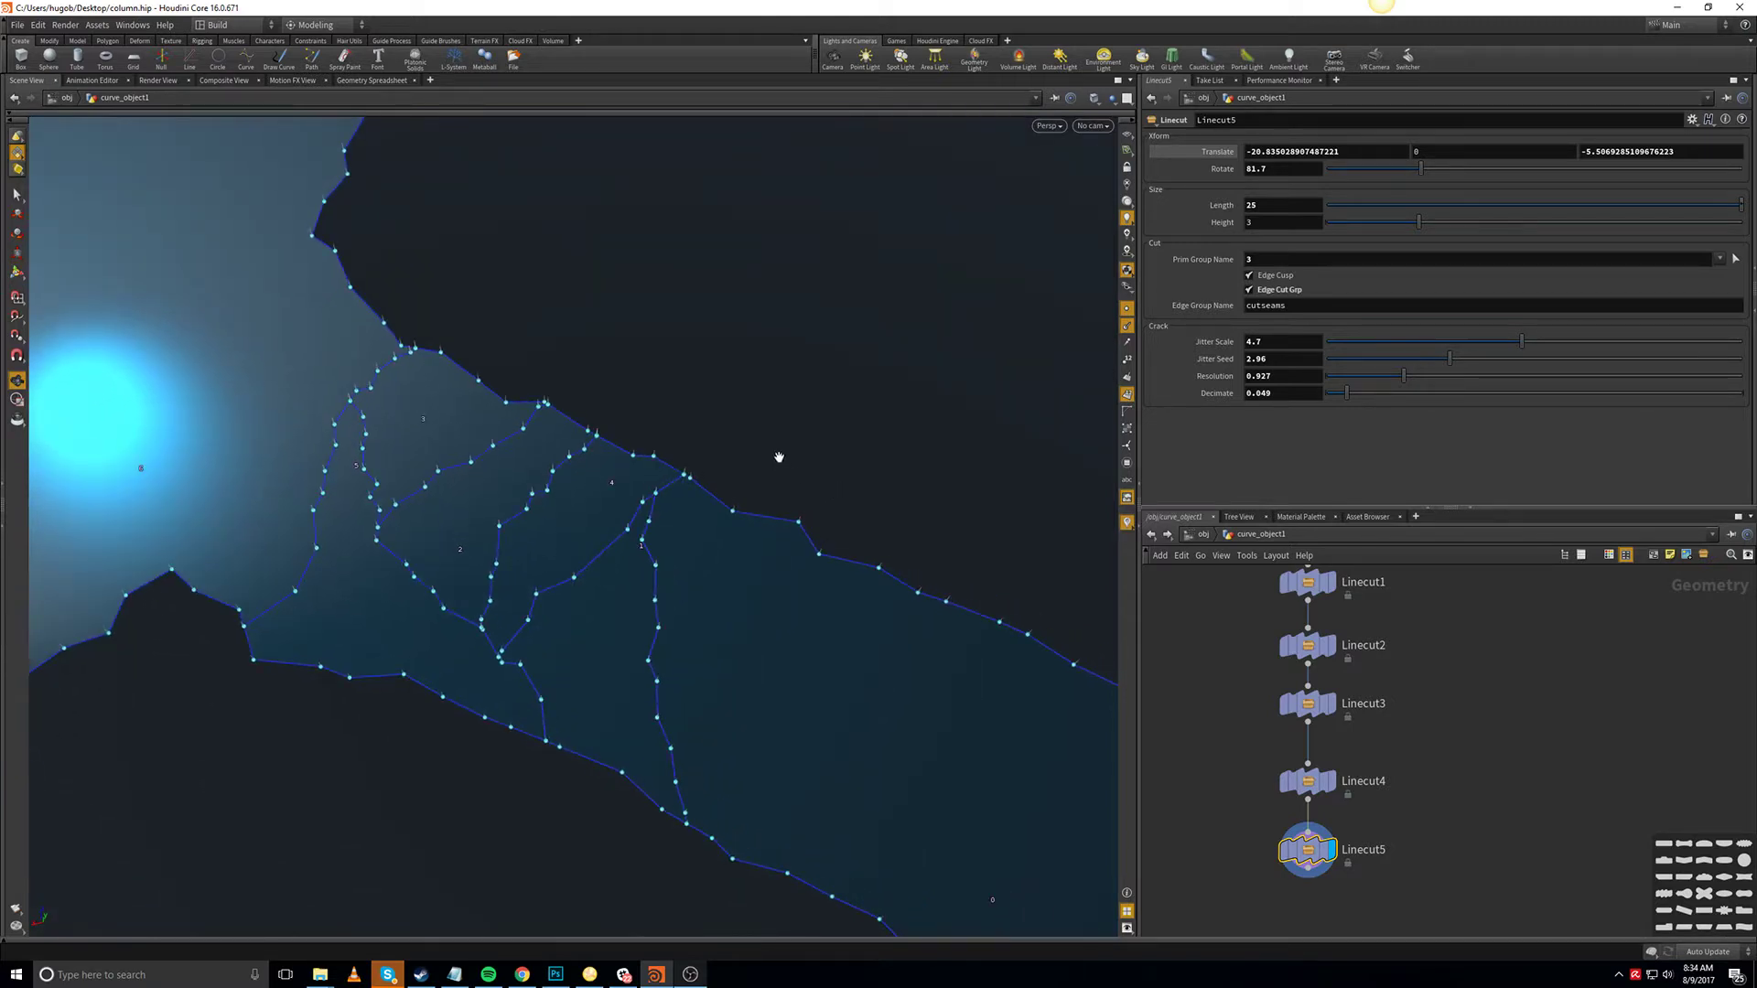
pyautogui.moveTo(787, 445)
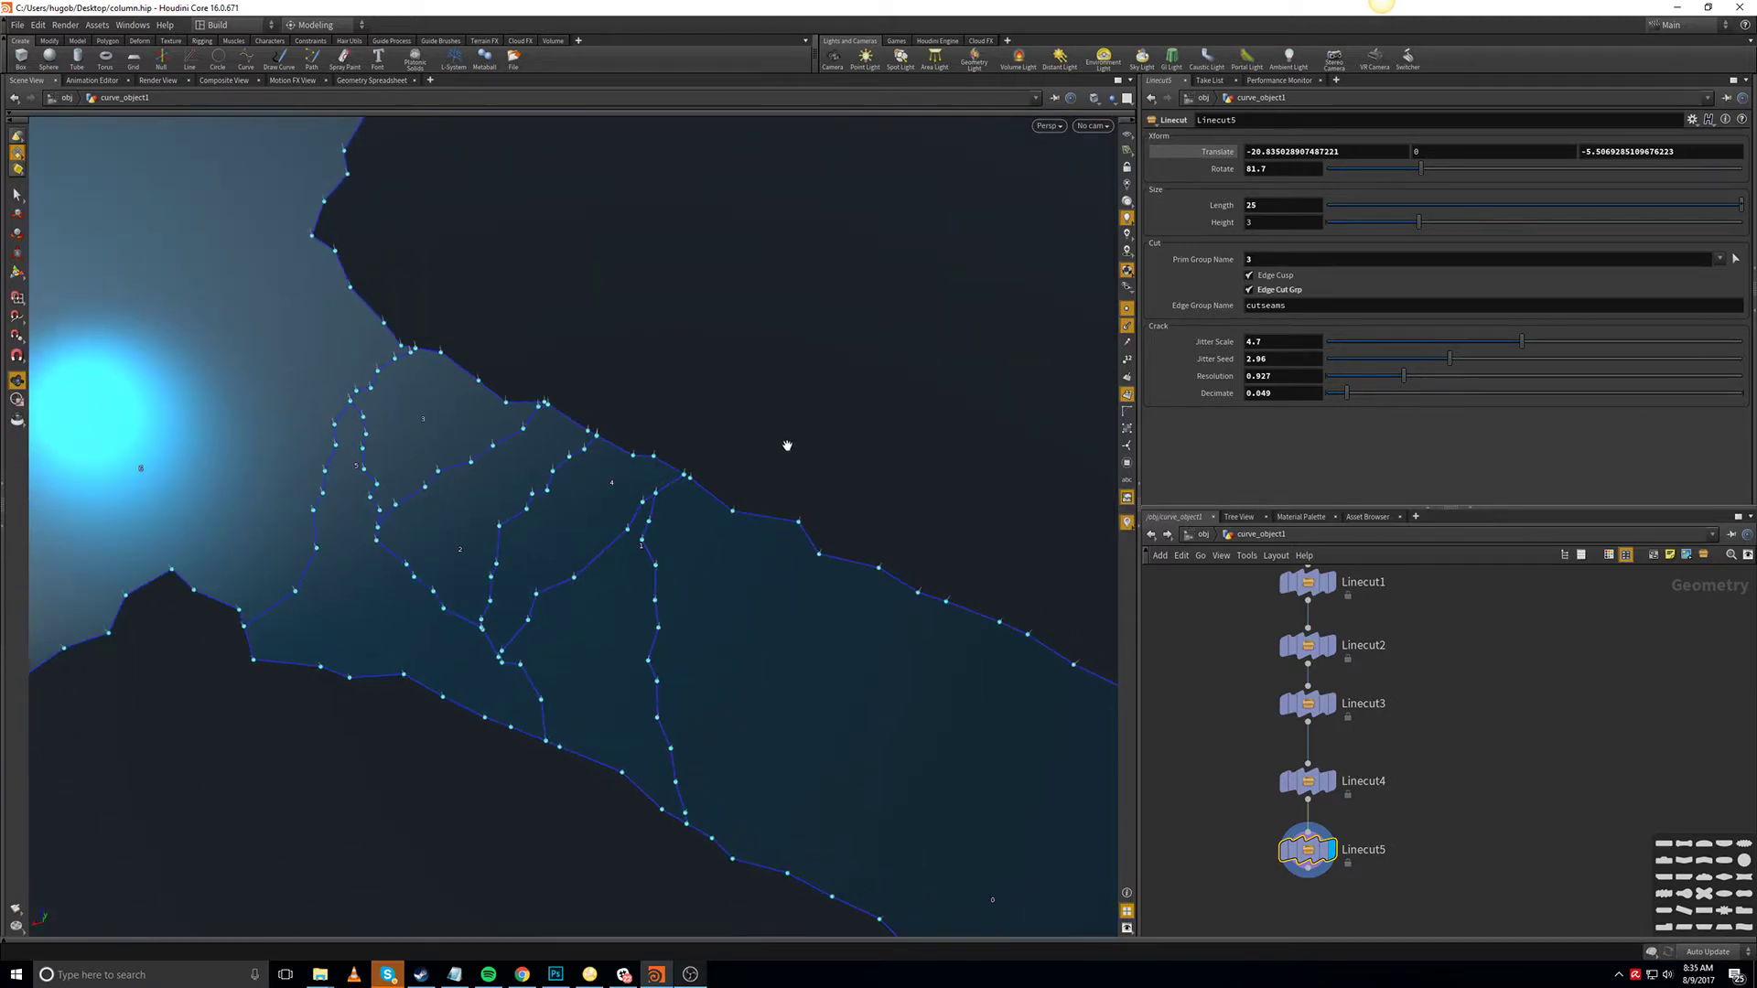
pyautogui.moveTo(824, 460)
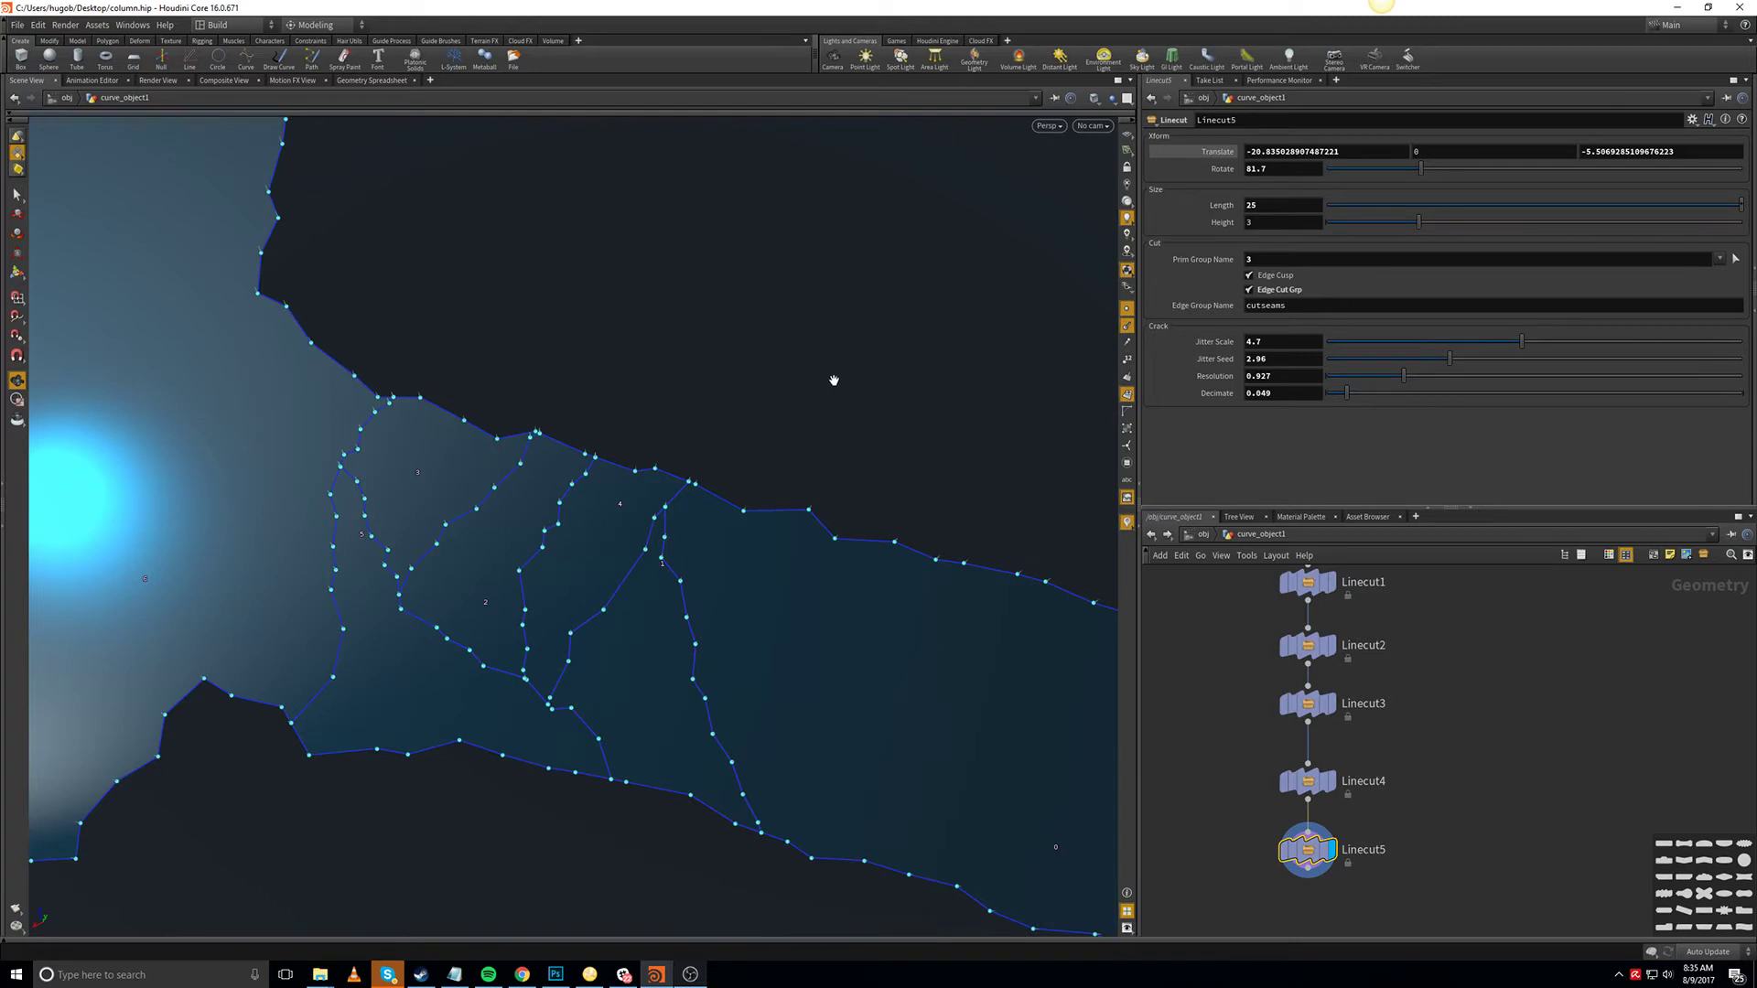
pyautogui.moveTo(923, 469)
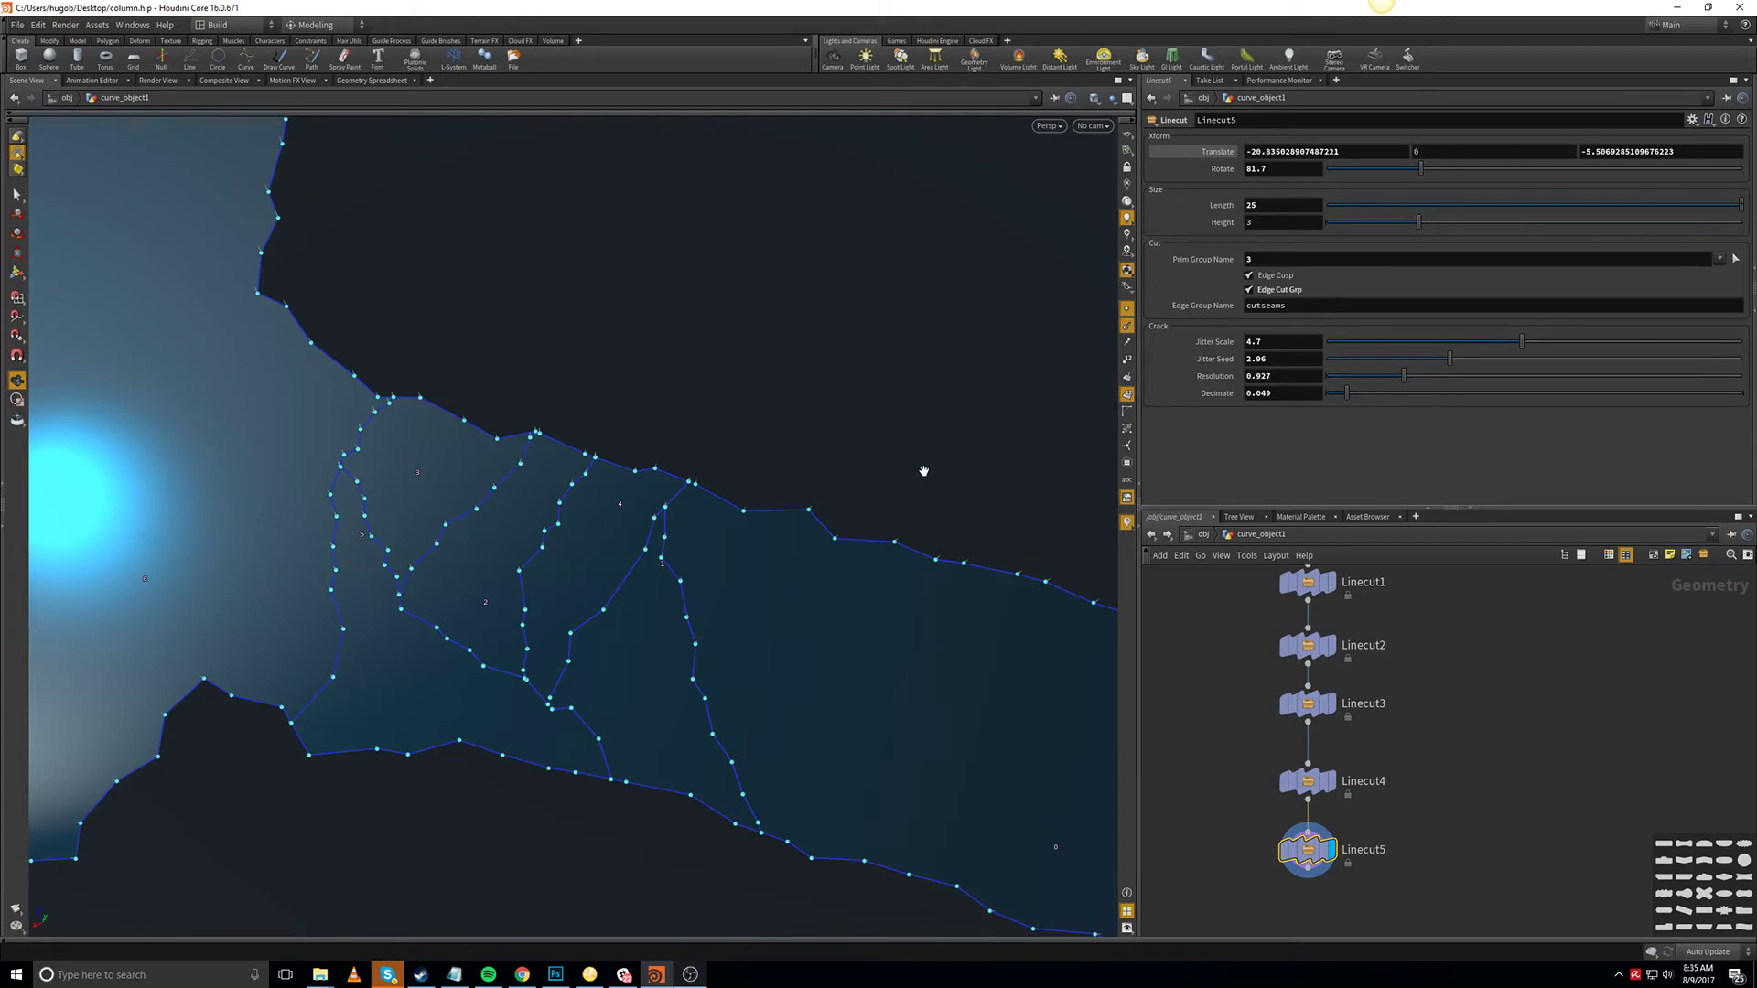
pyautogui.moveTo(949, 453)
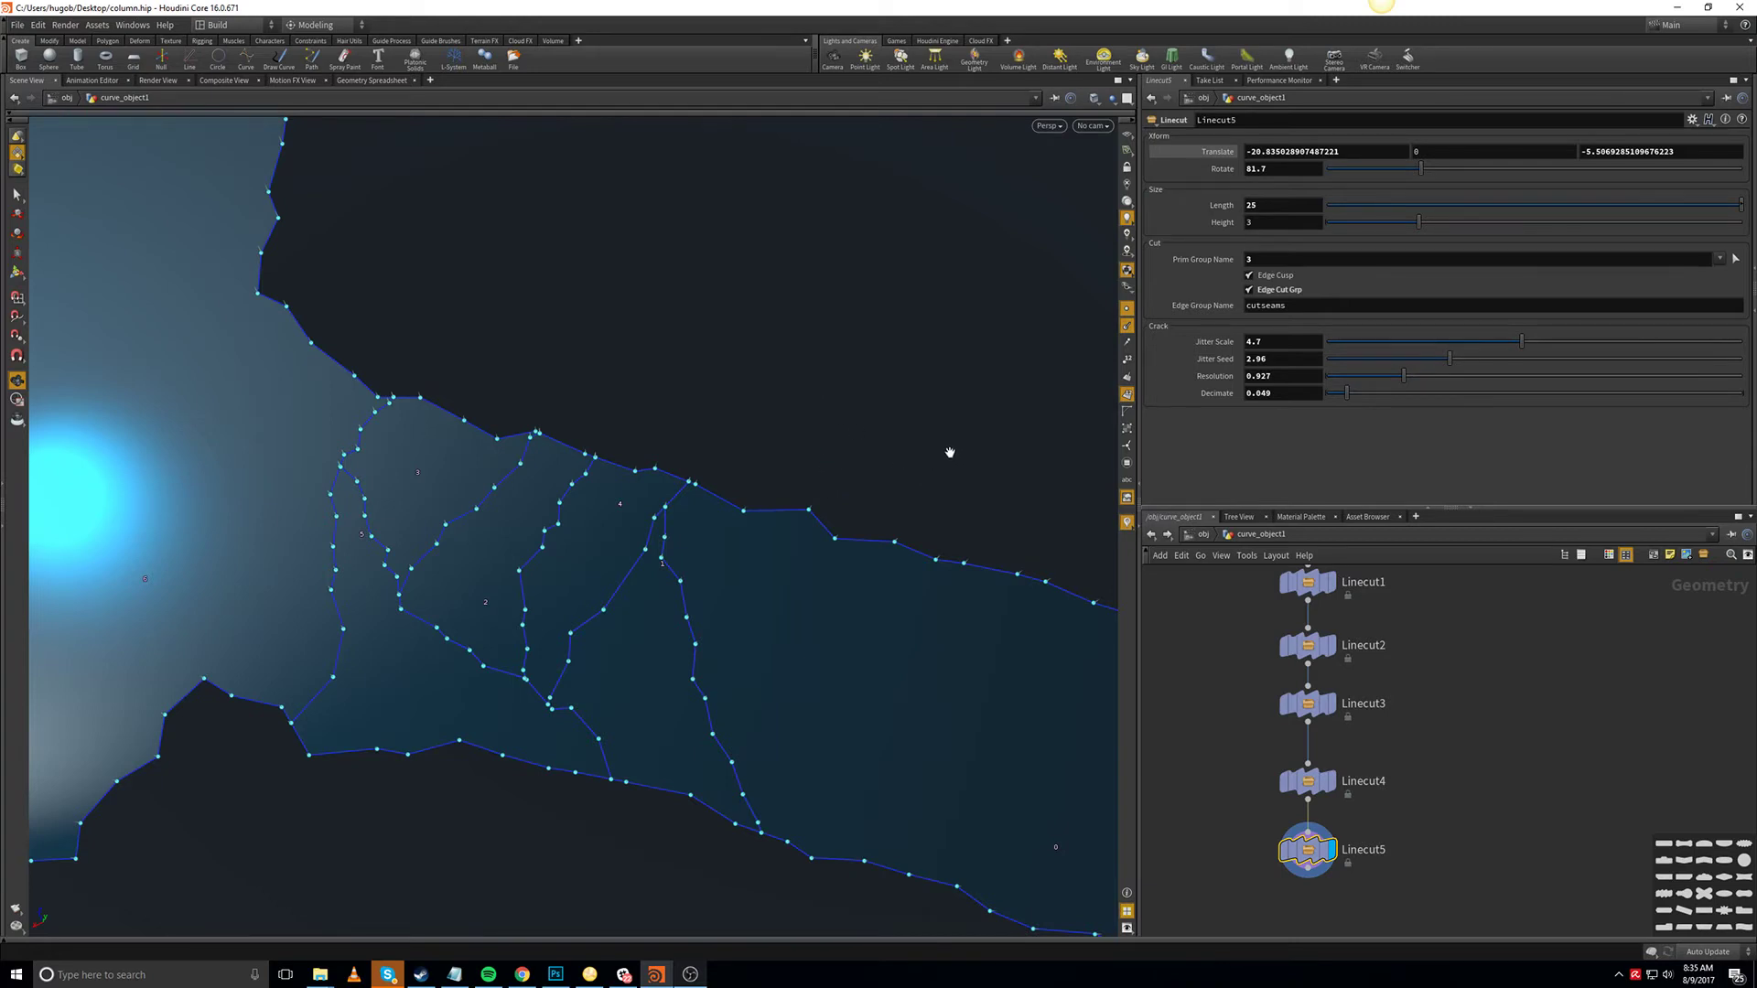